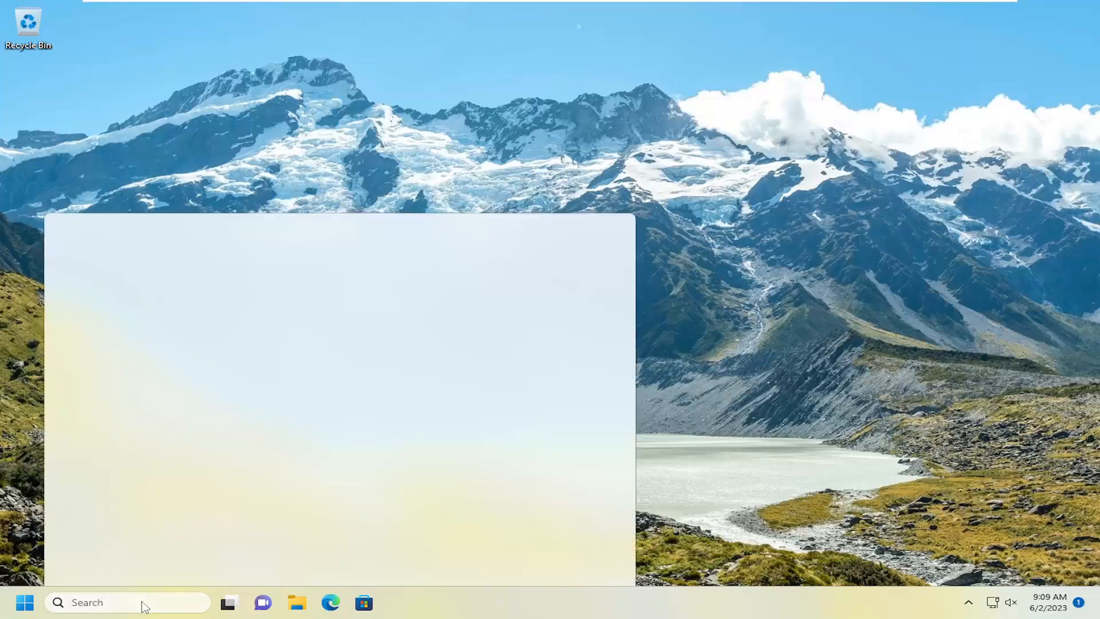
Search for 'troubleshoot settings' and open the Troubleshoot settings page
text(troubleshoot settings)
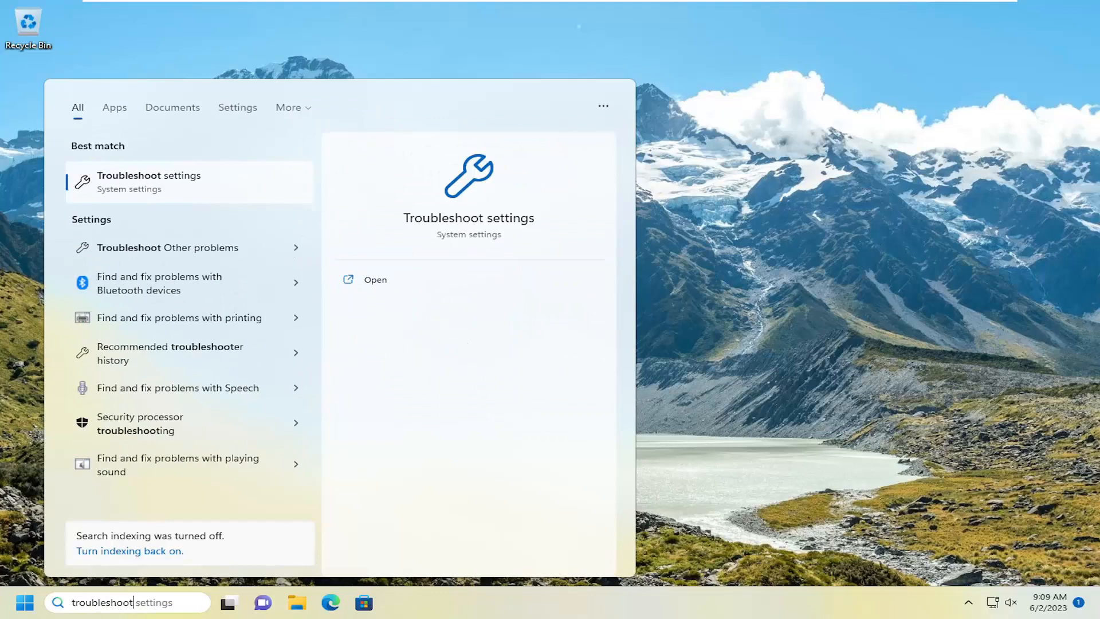
click(374, 279)
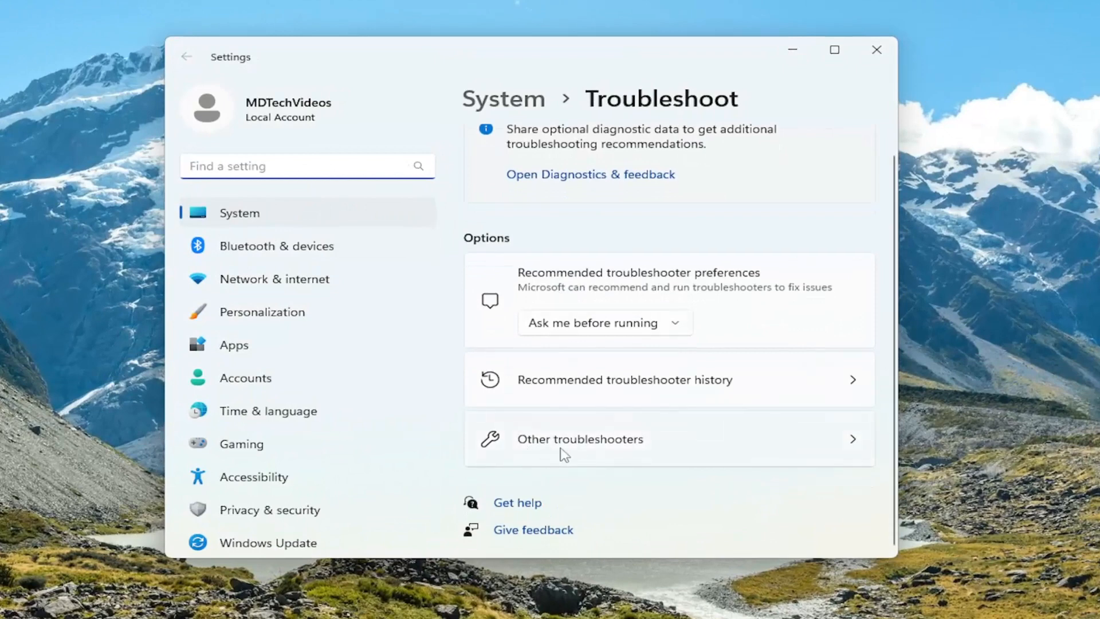
Run the Bluetooth troubleshooter from Other troubleshooters and close its results
click(579, 438)
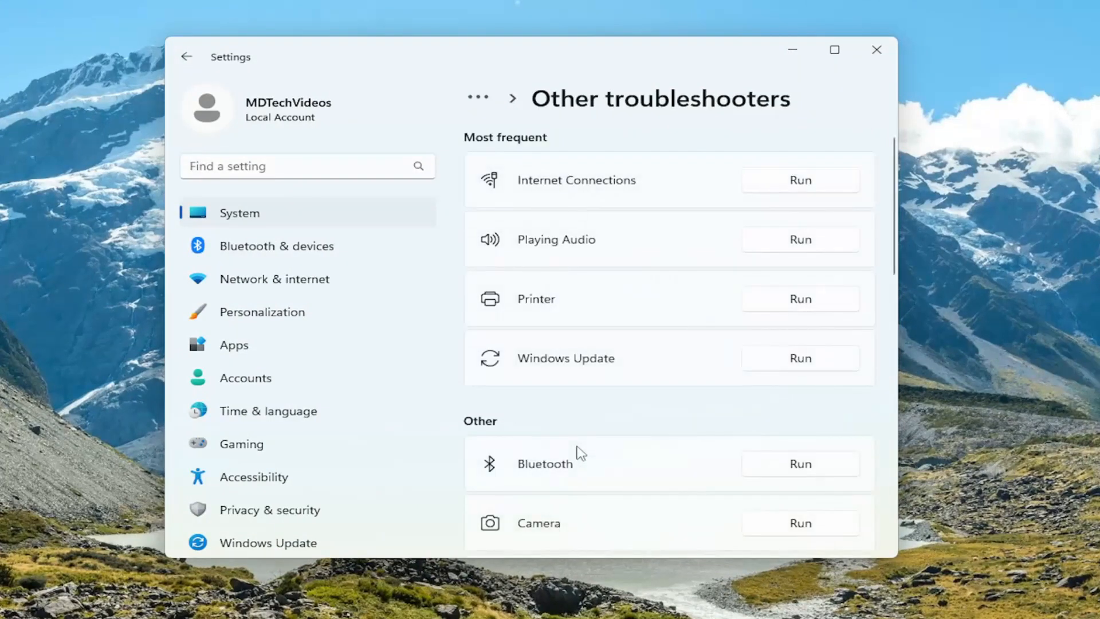
mouse_move(522, 472)
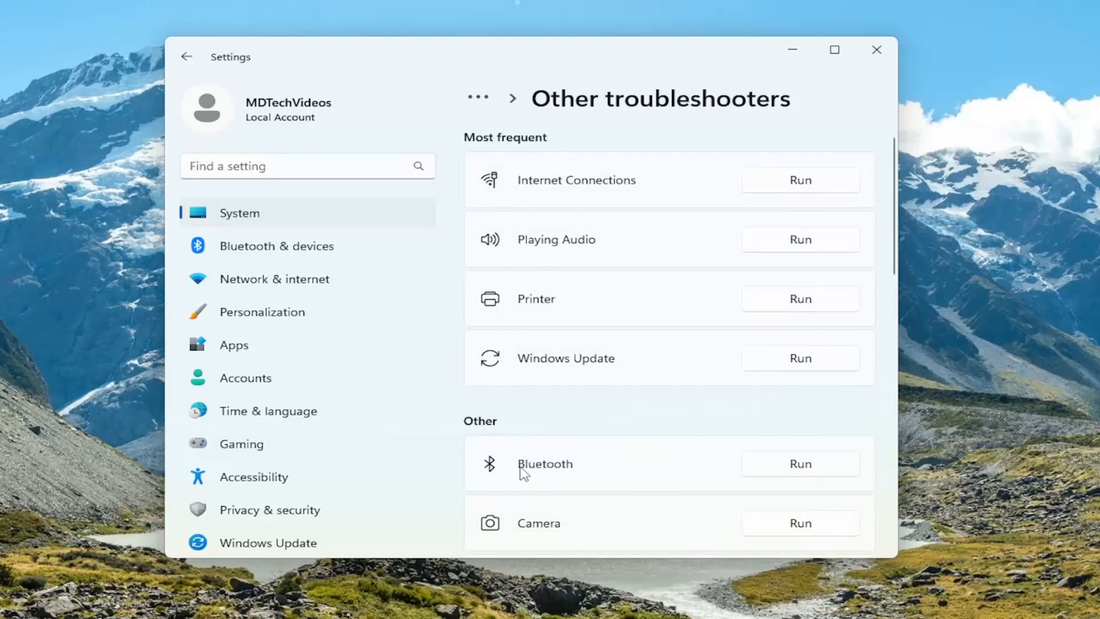
mouse_move(800, 464)
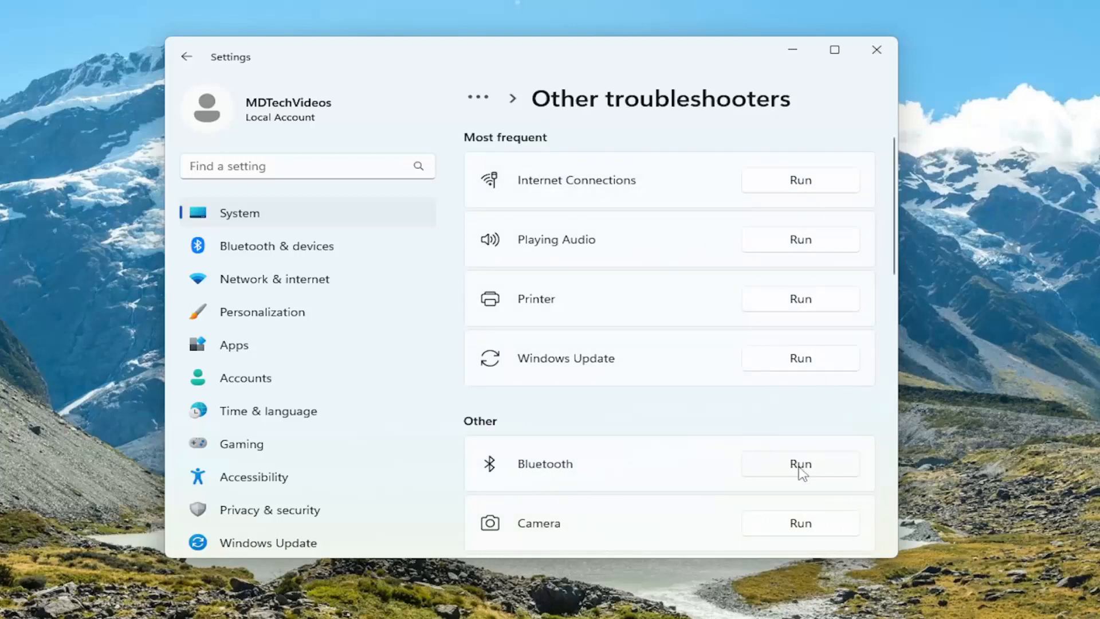
click(800, 463)
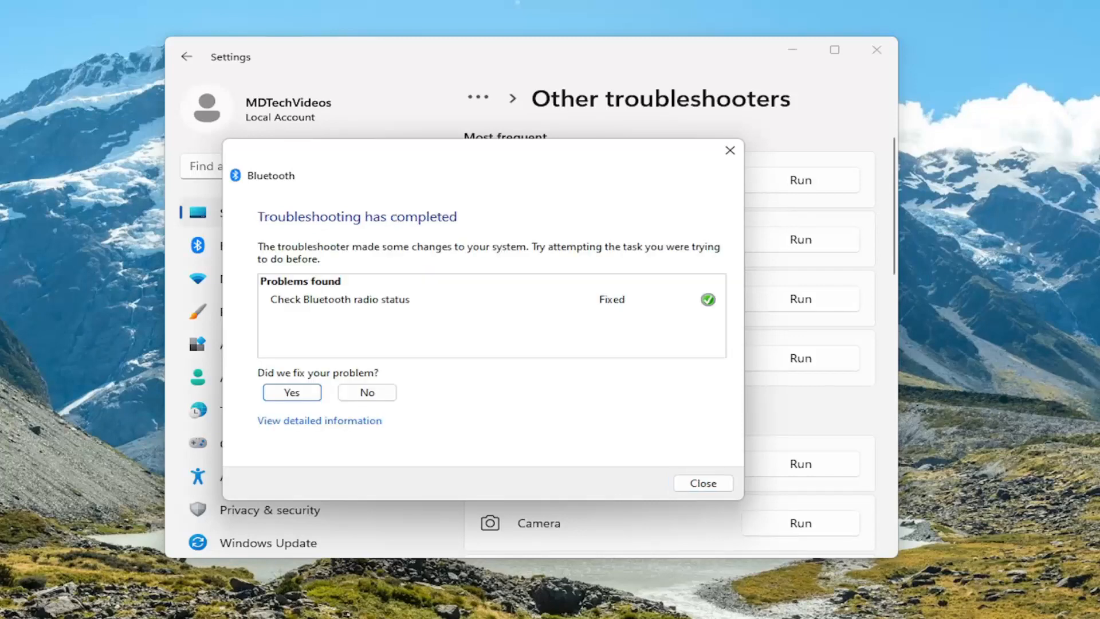
mouse_move(665, 590)
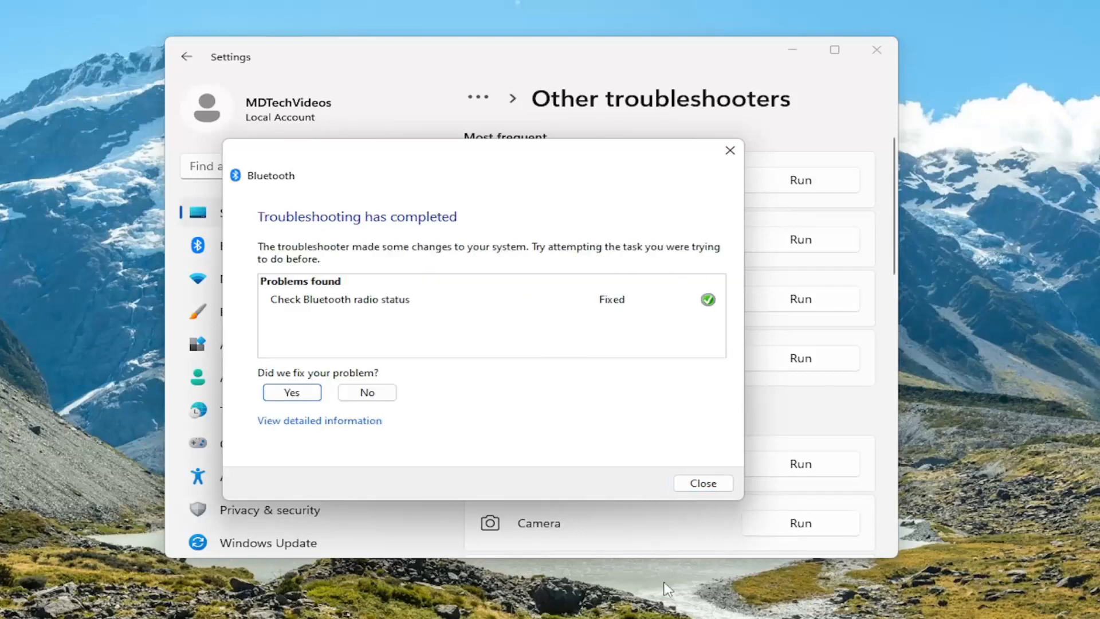
click(701, 482)
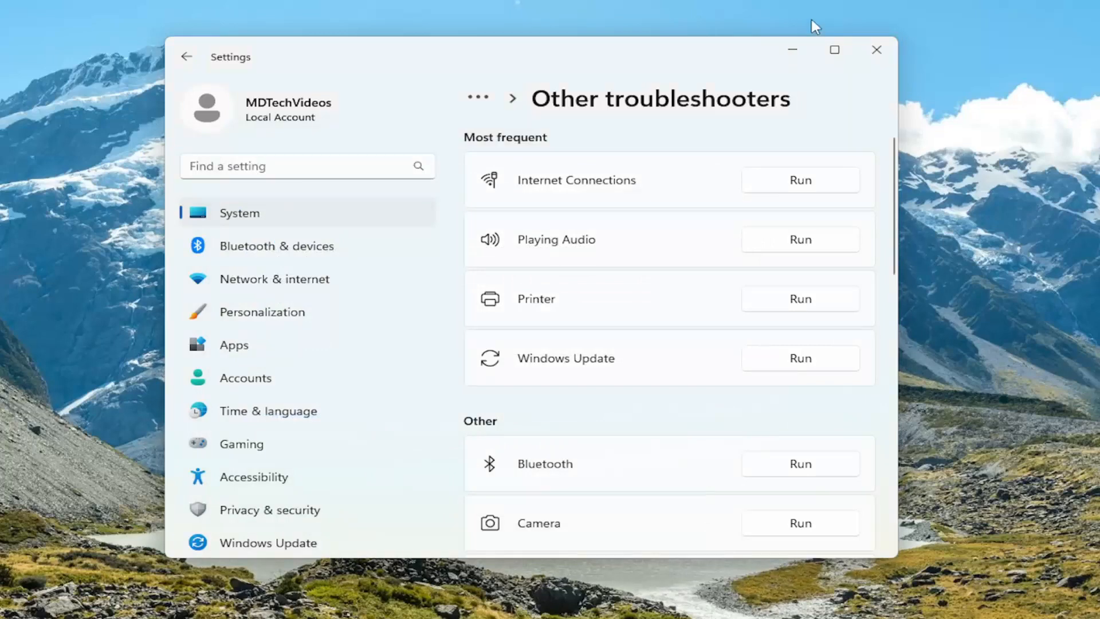
Search for 'device manager' and open Device Manager from the results
click(876, 50)
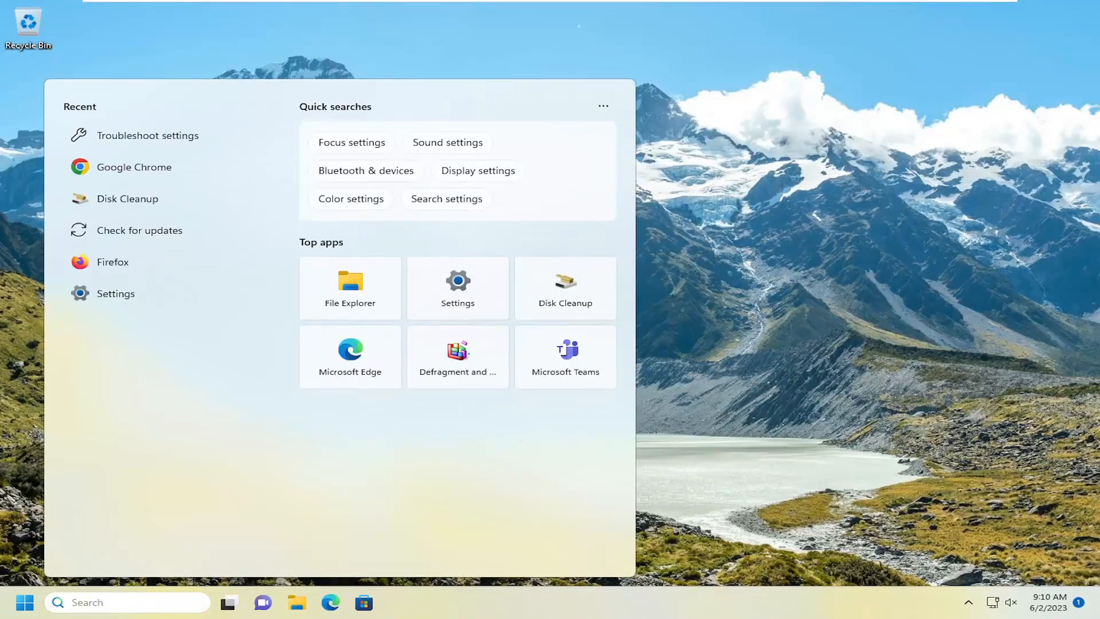
text(device manager)
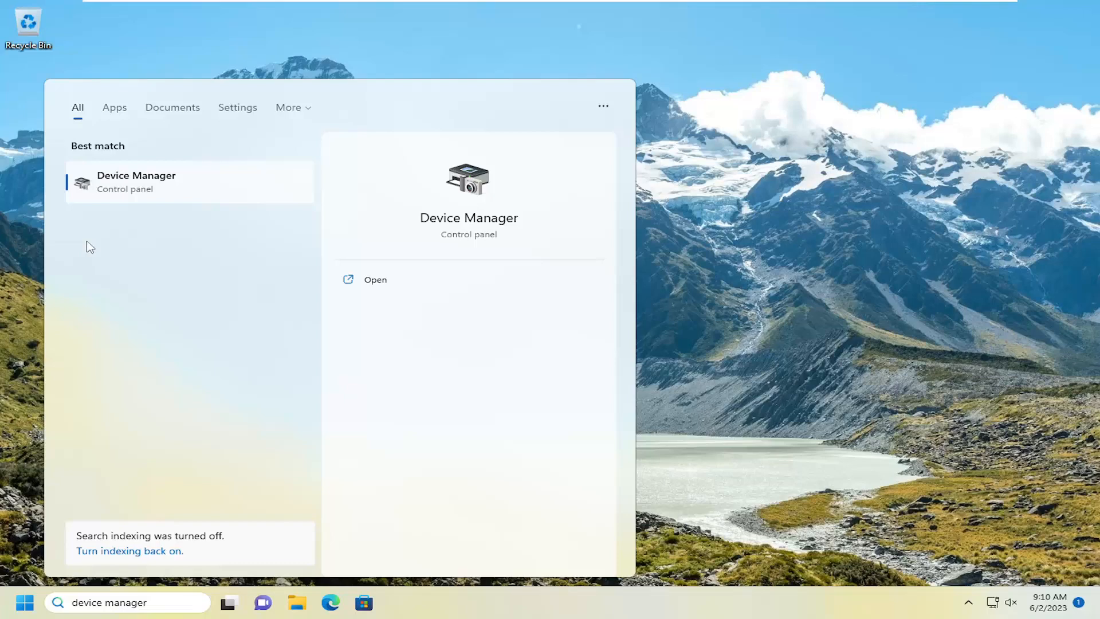
click(375, 279)
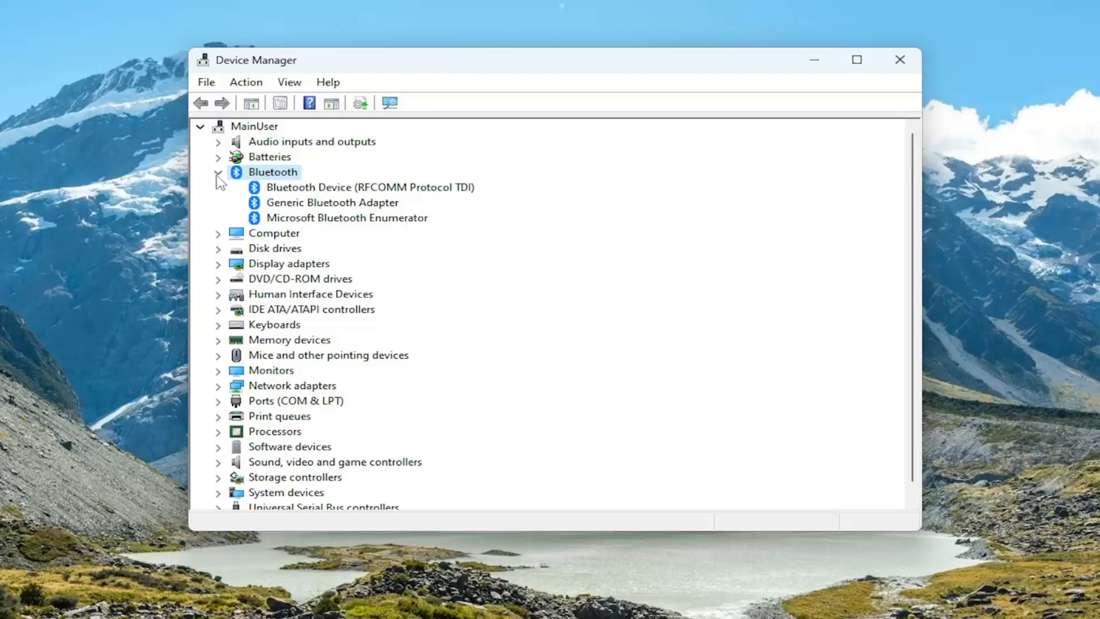
mouse_move(225, 181)
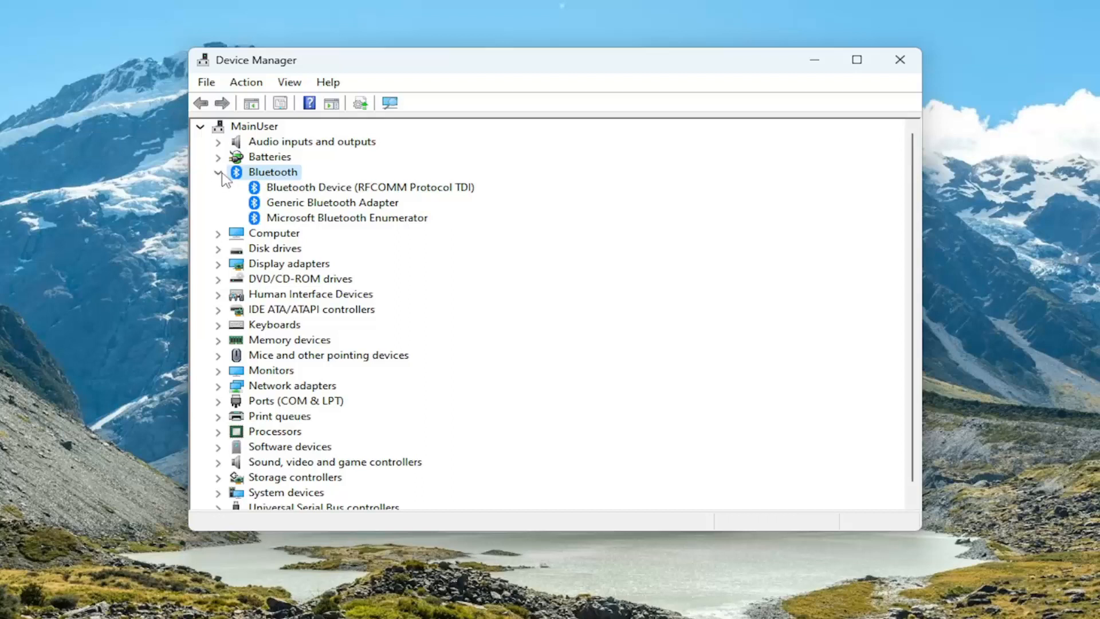
Select the Bluetooth Device (RFCOMM Protocol TDI) entry under Bluetooth
click(368, 187)
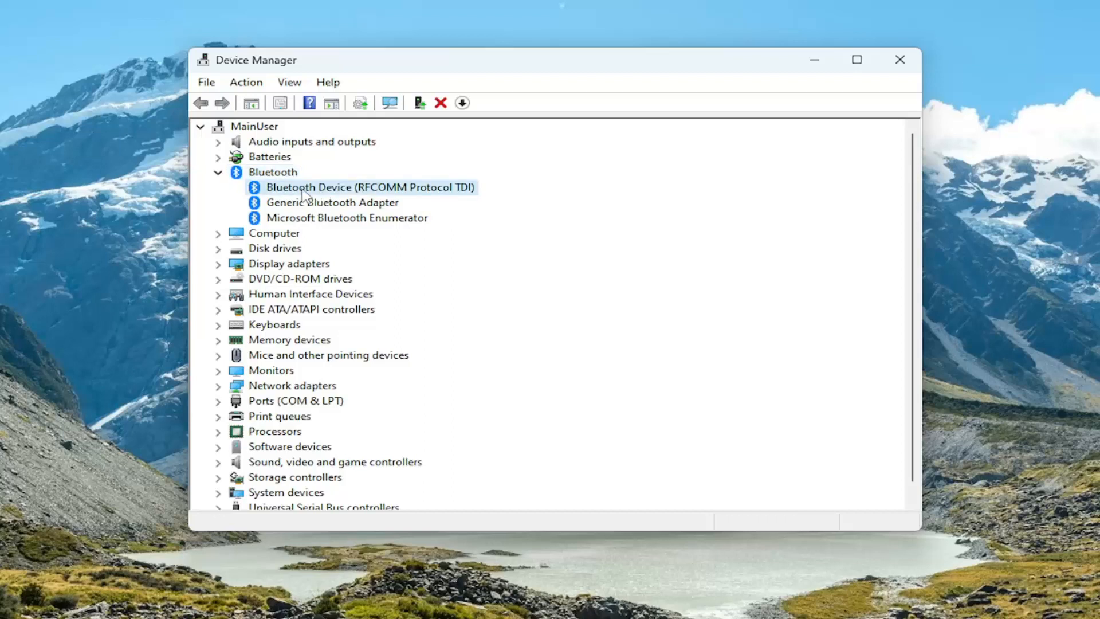
mouse_move(322, 191)
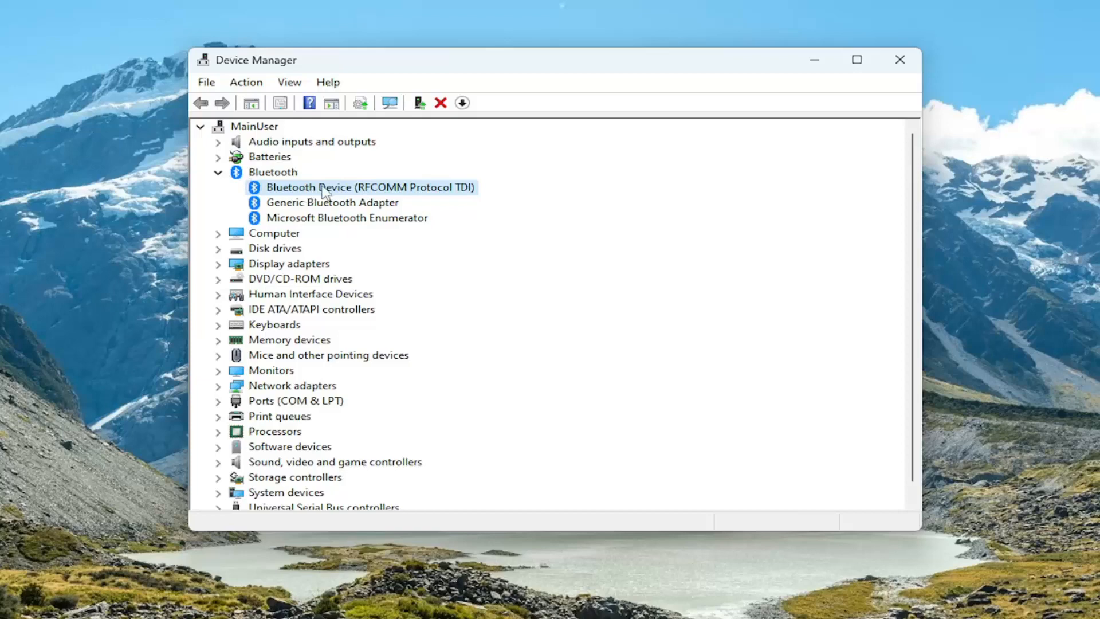
Reinstall the Bluetooth Device (RFCOMM Protocol TDI) driver from the computer's driver list
right_click(369, 186)
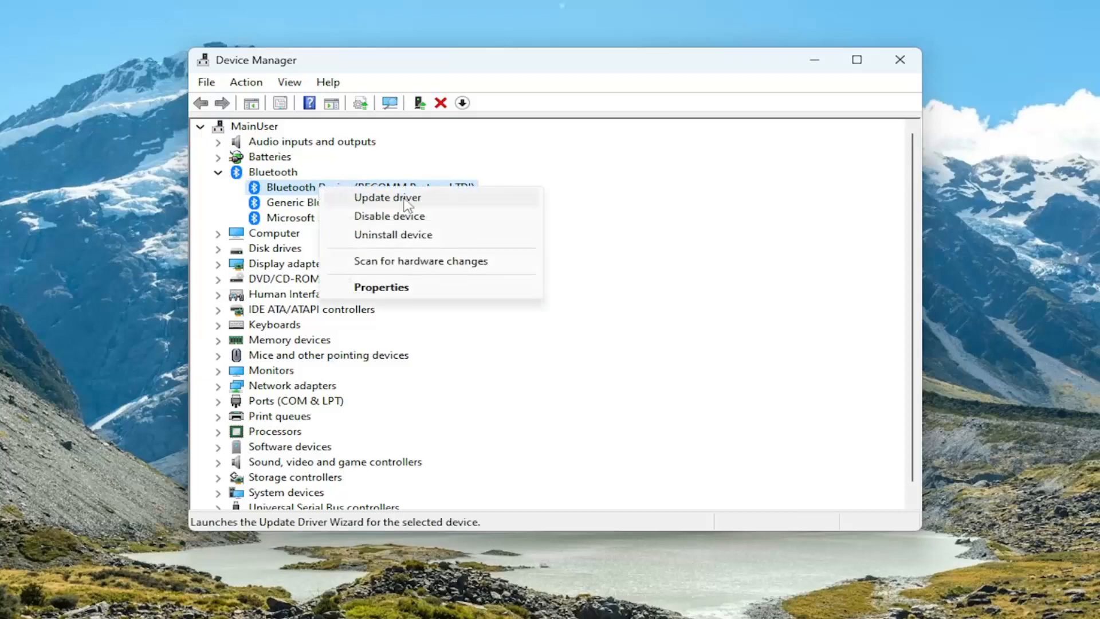
click(386, 197)
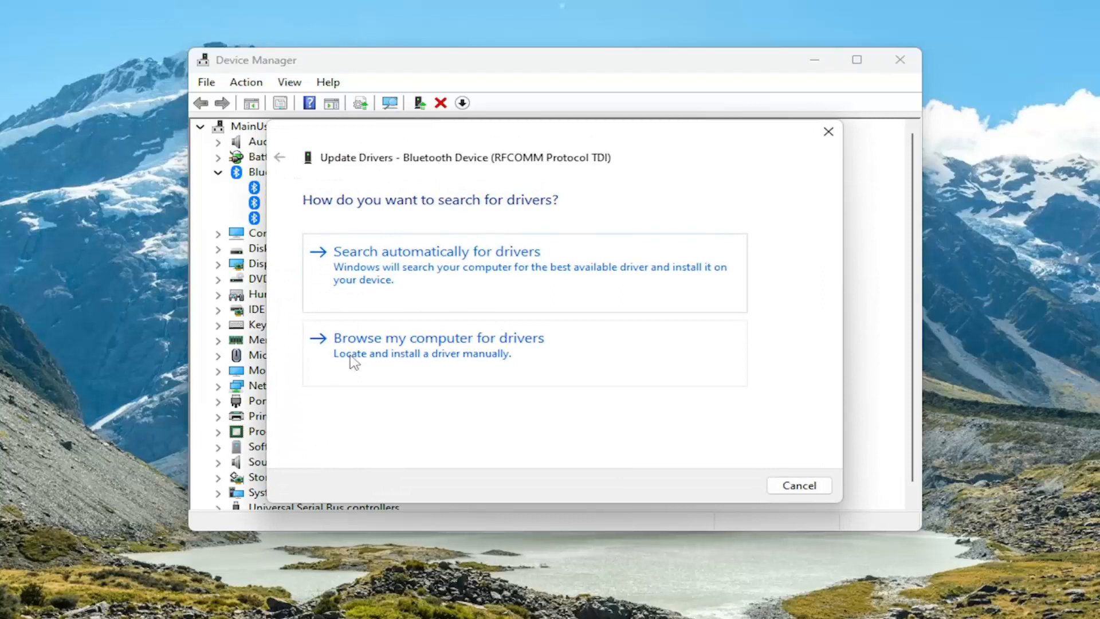
click(438, 337)
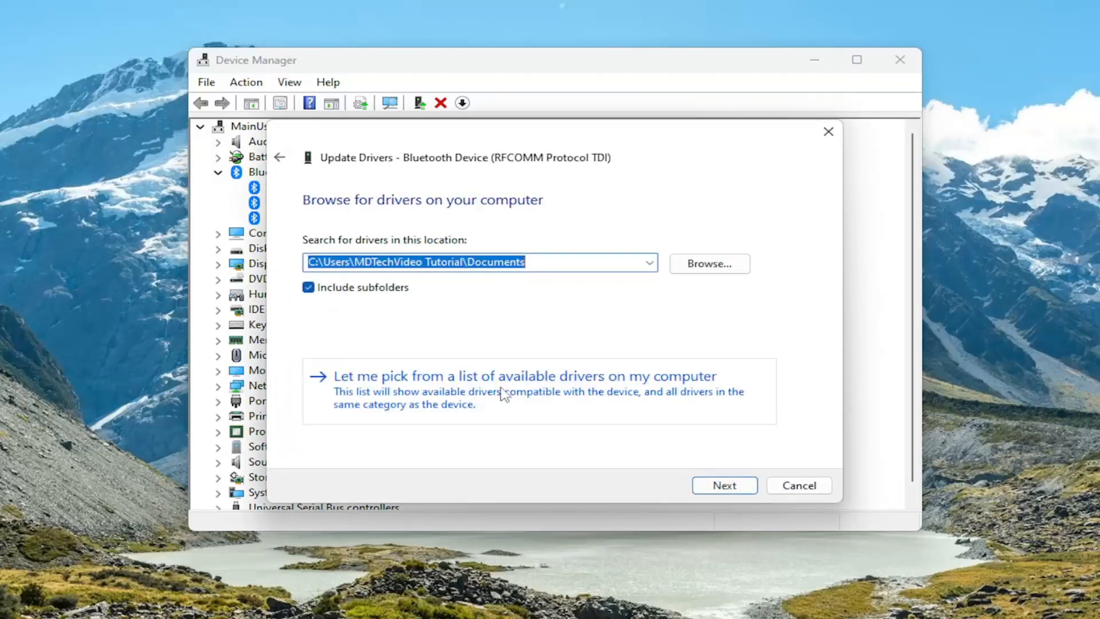
click(523, 376)
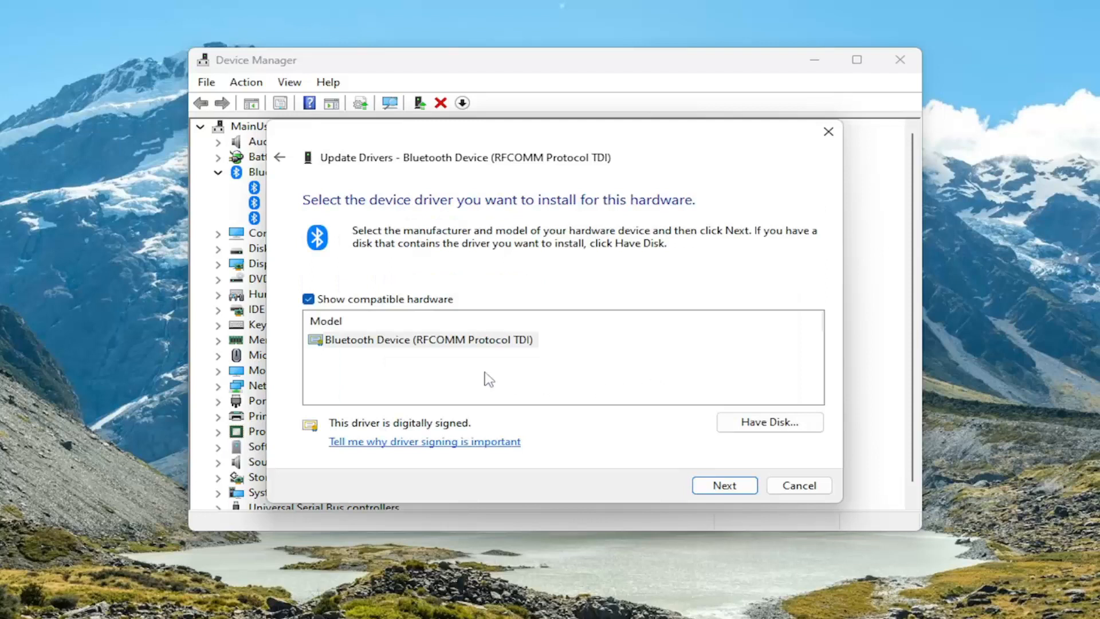
click(427, 340)
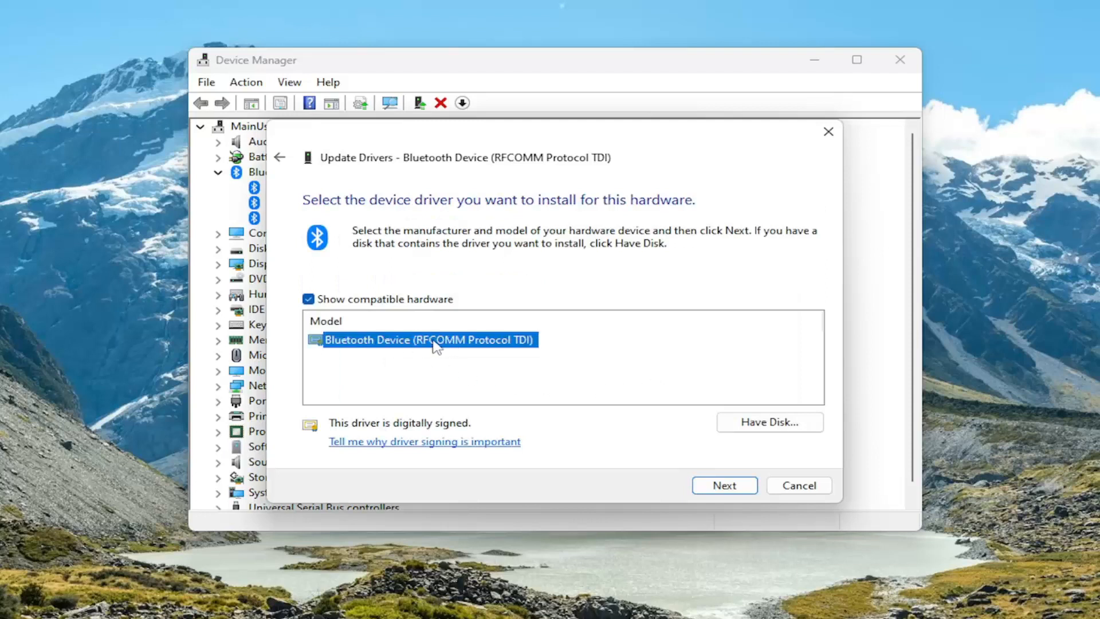
mouse_move(352, 382)
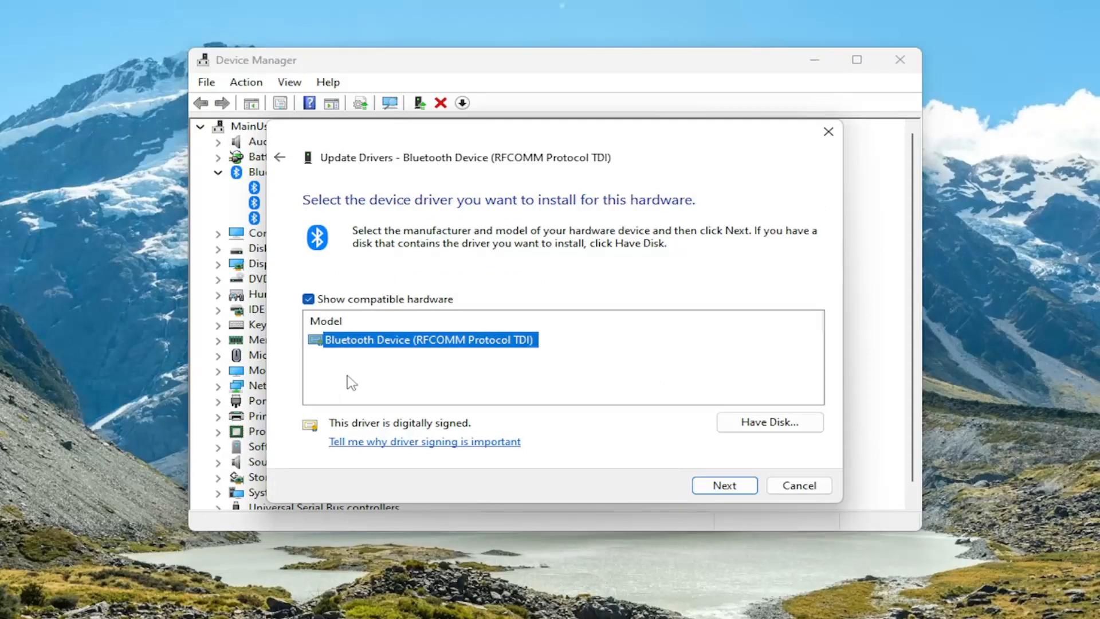
mouse_move(360, 367)
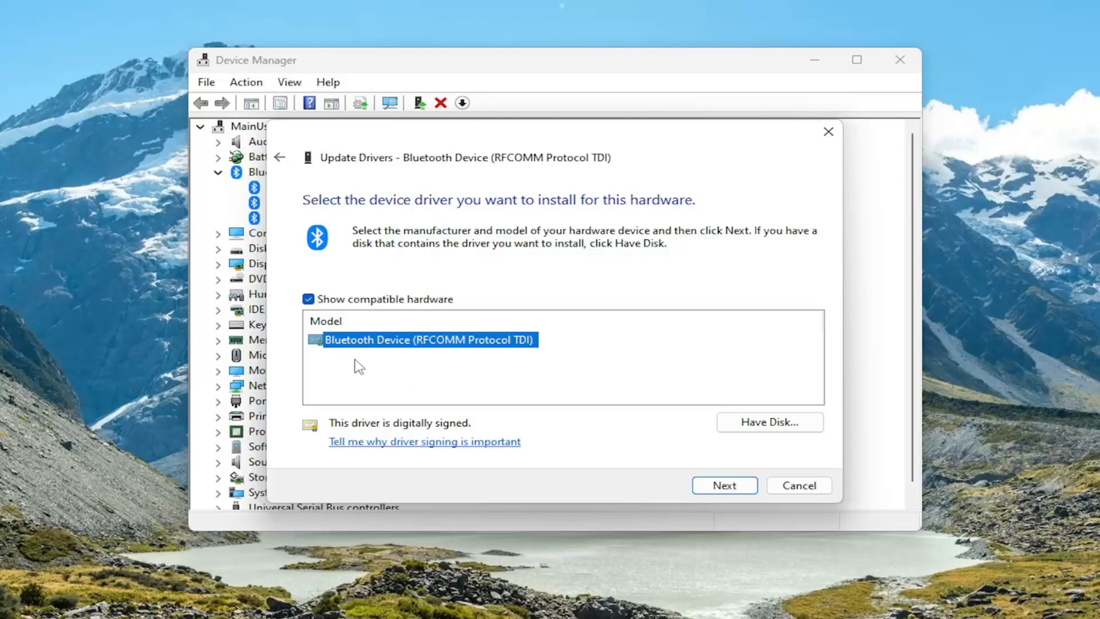
mouse_move(362, 368)
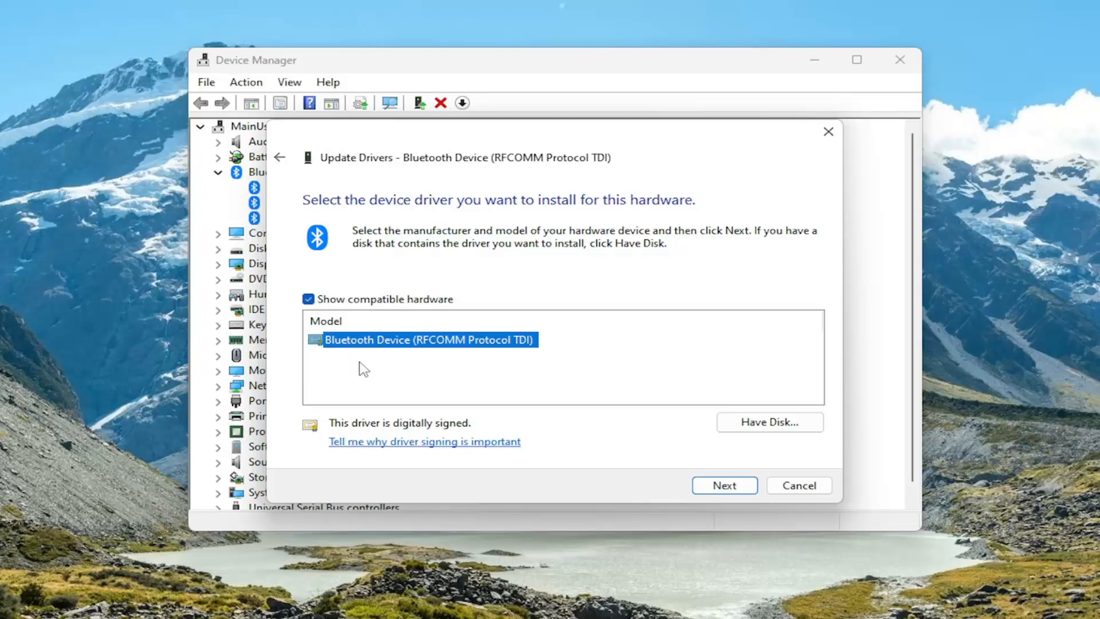
mouse_move(373, 350)
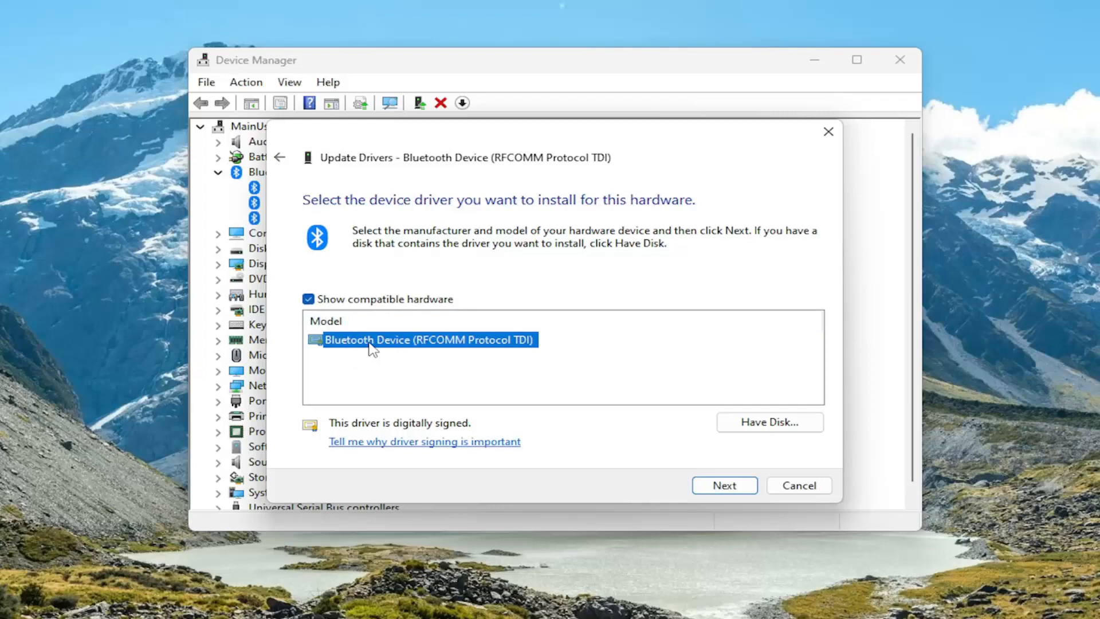
click(725, 484)
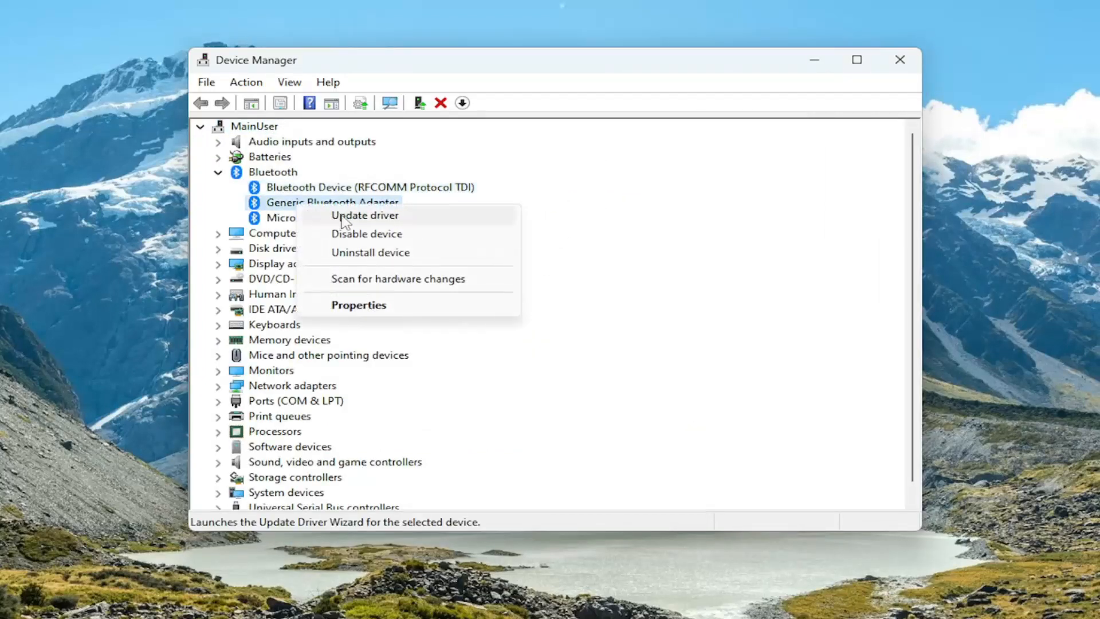
Update the Generic Bluetooth Adapter and Microsoft Bluetooth Enumerator drivers, then close Device Manager
click(365, 215)
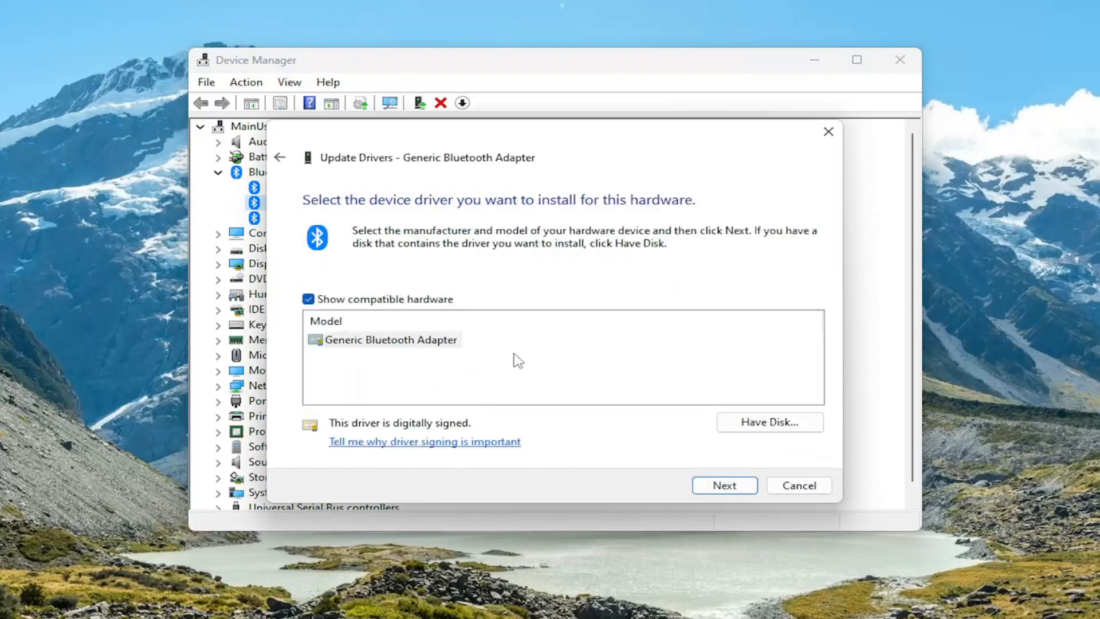
click(724, 485)
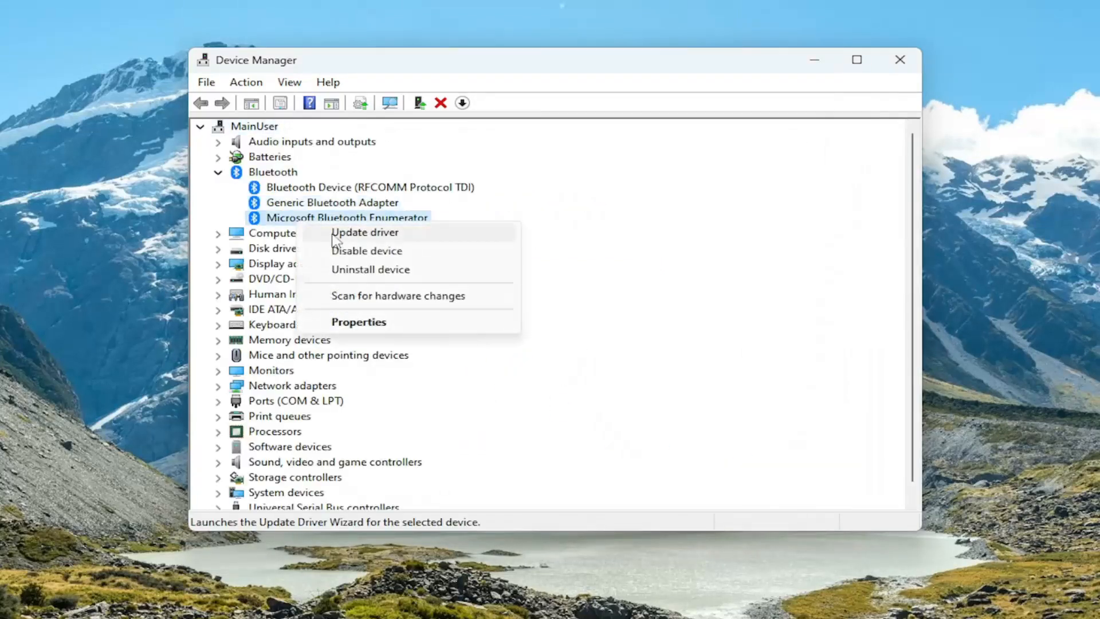
click(364, 232)
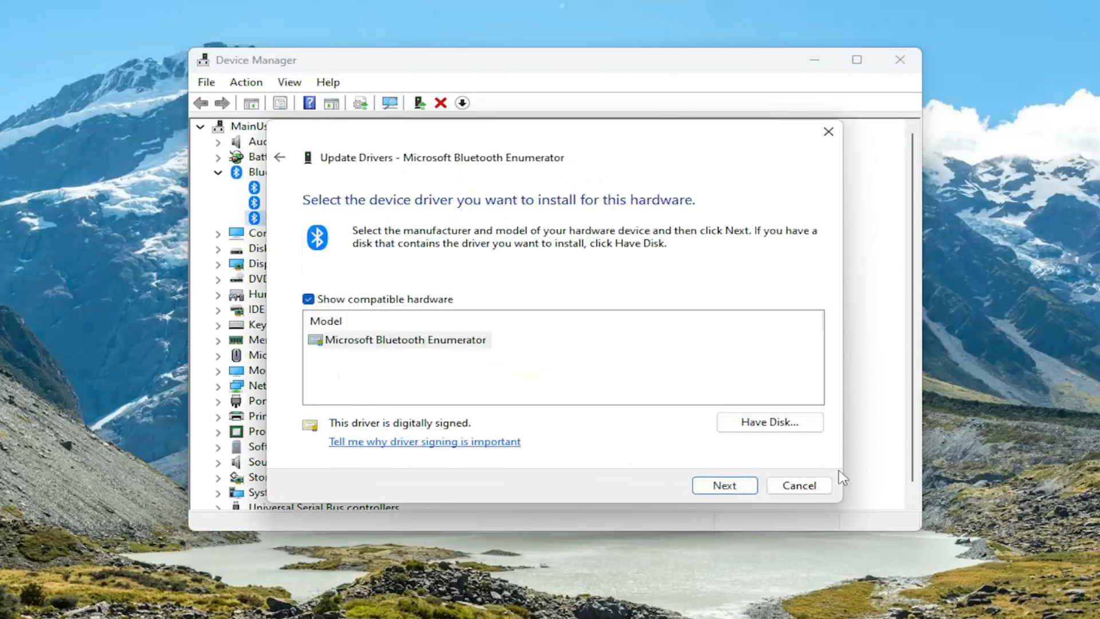
click(798, 485)
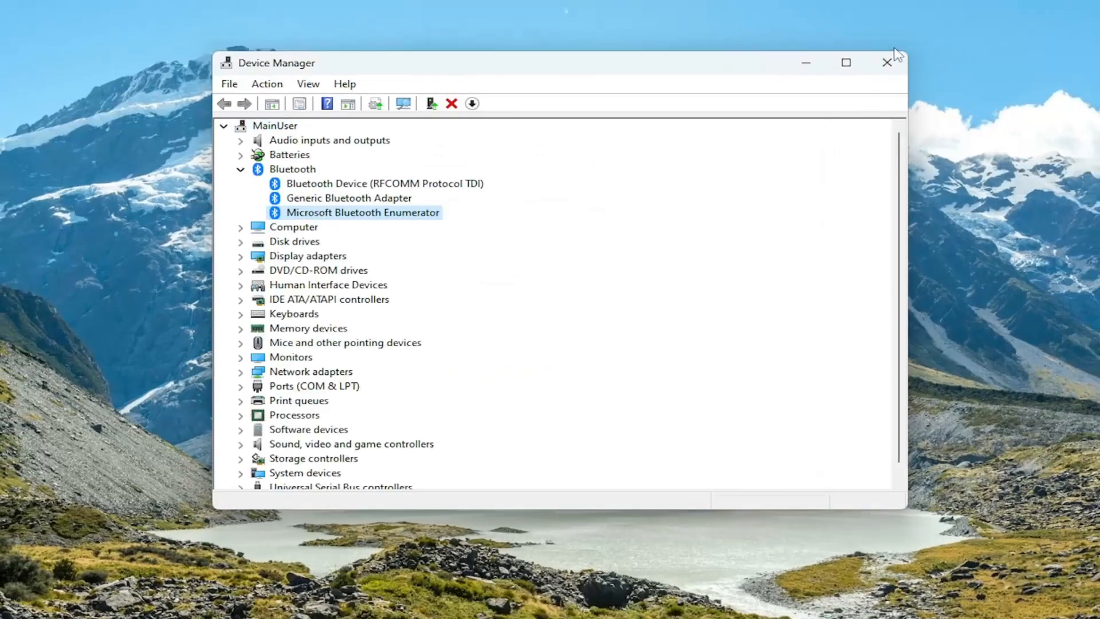
click(892, 62)
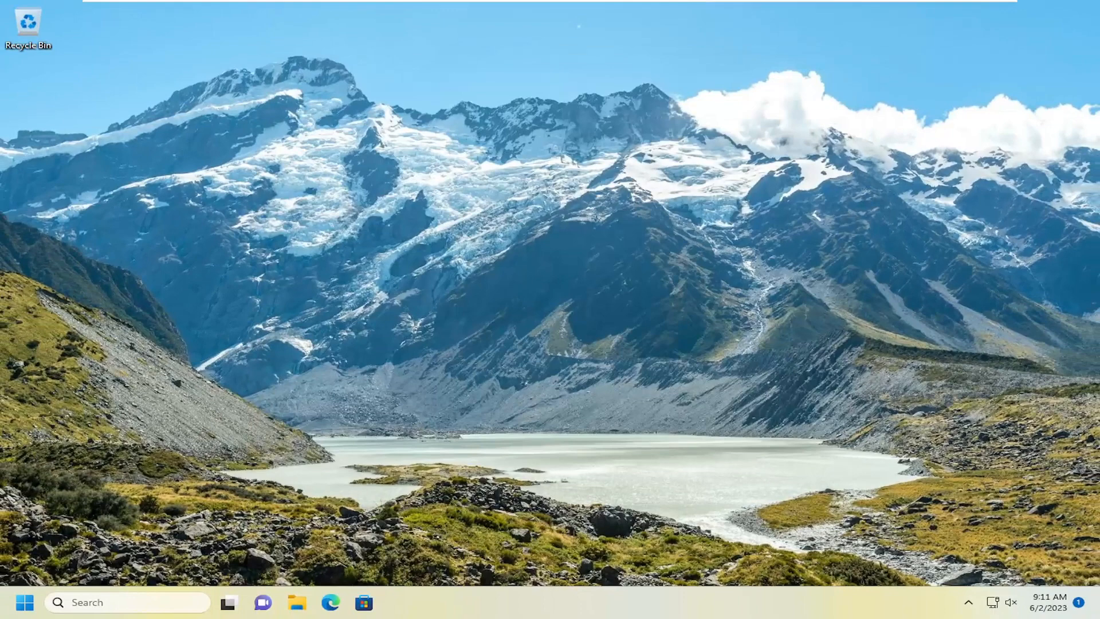
mouse_move(314, 493)
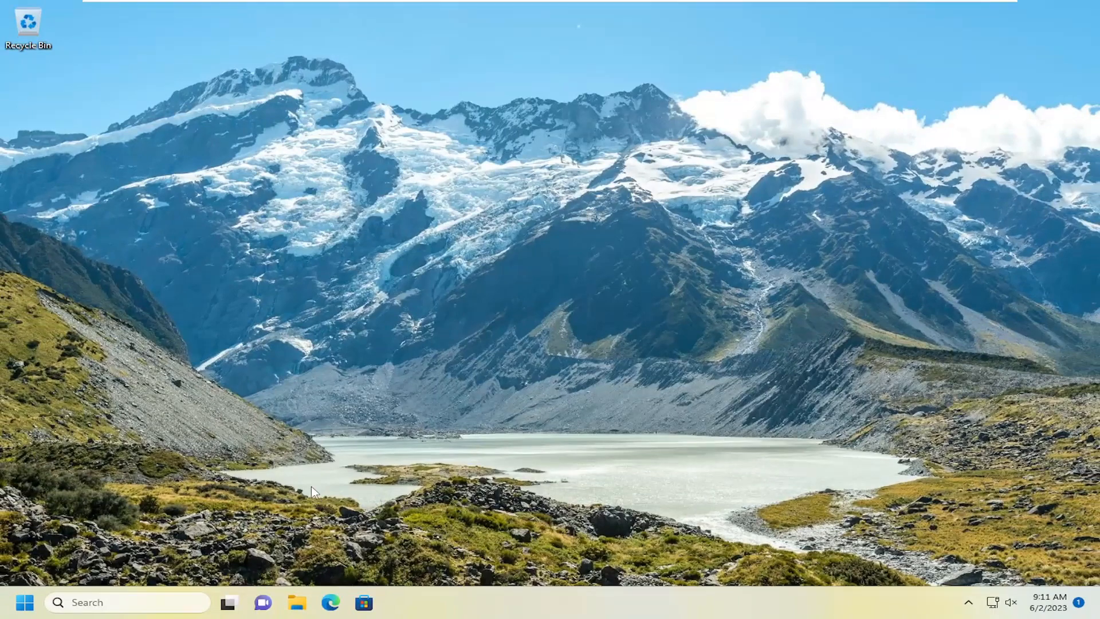
Search for 'control Panel', open it, and view all items as large icons
click(106, 602)
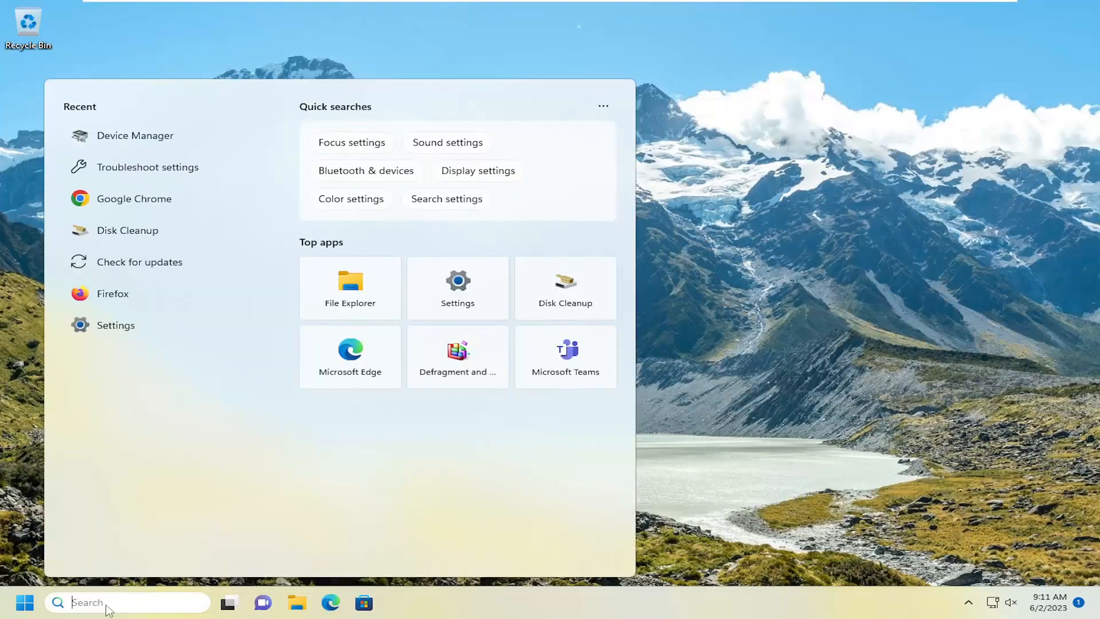
text(control Panel)
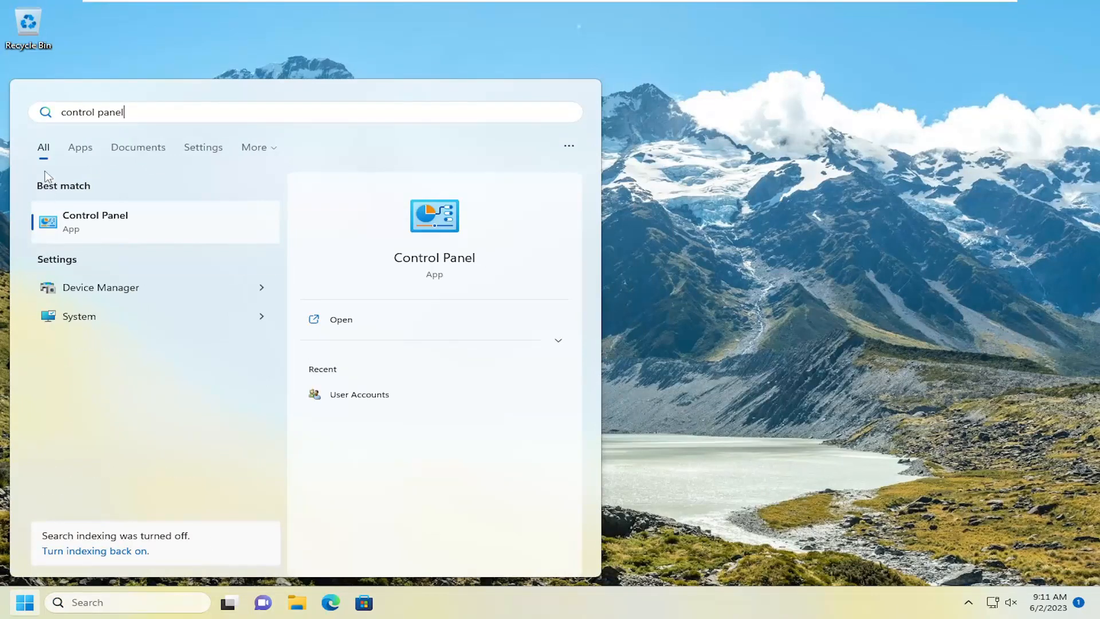
click(340, 320)
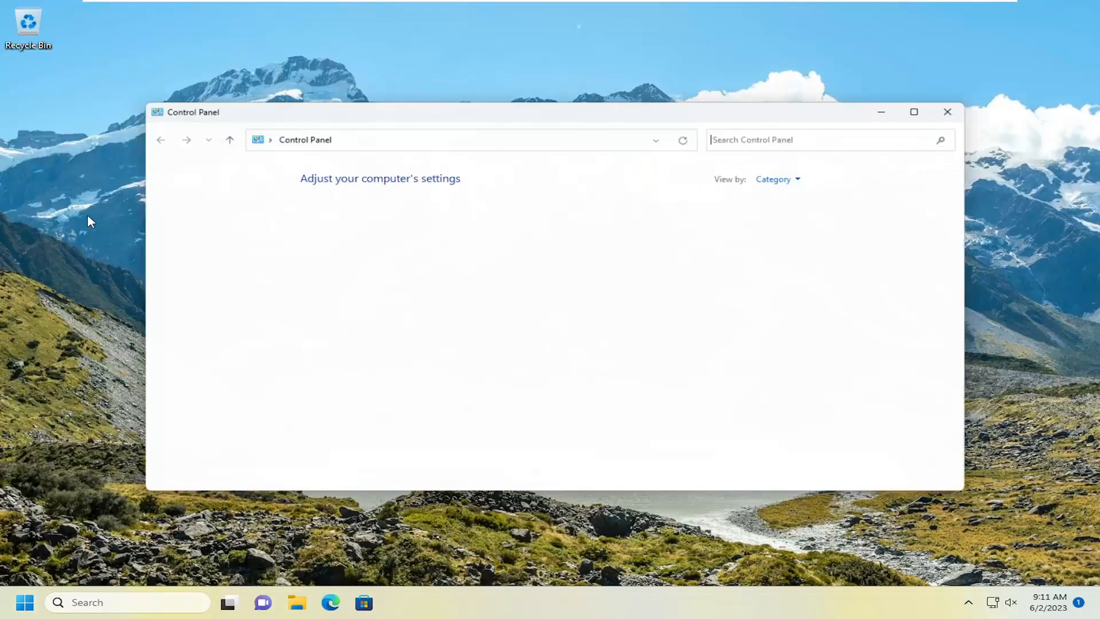
click(778, 179)
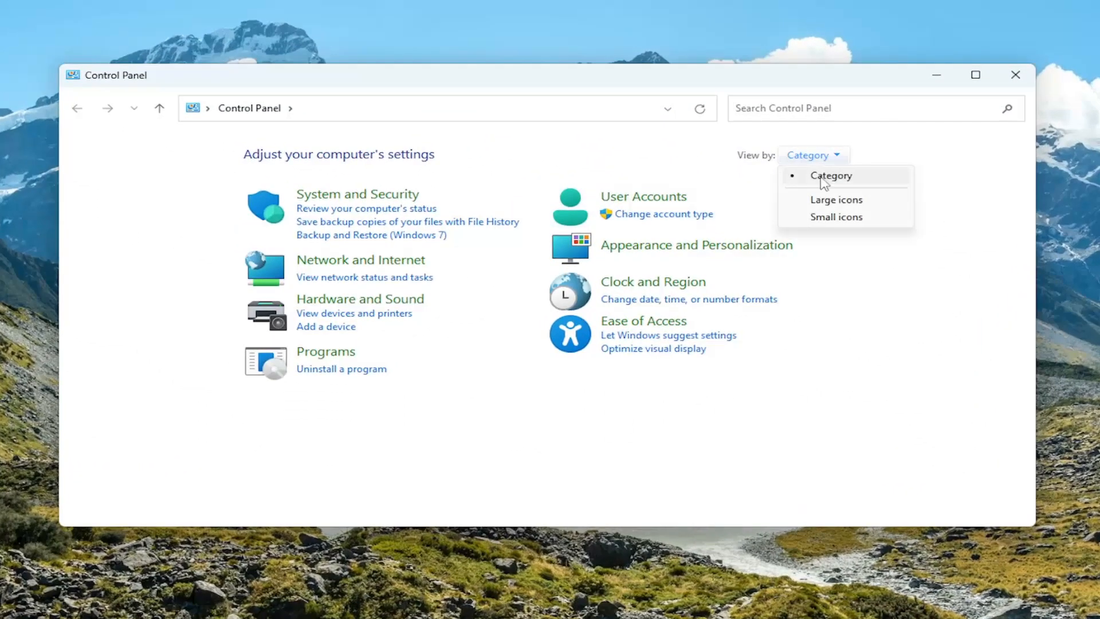
click(836, 199)
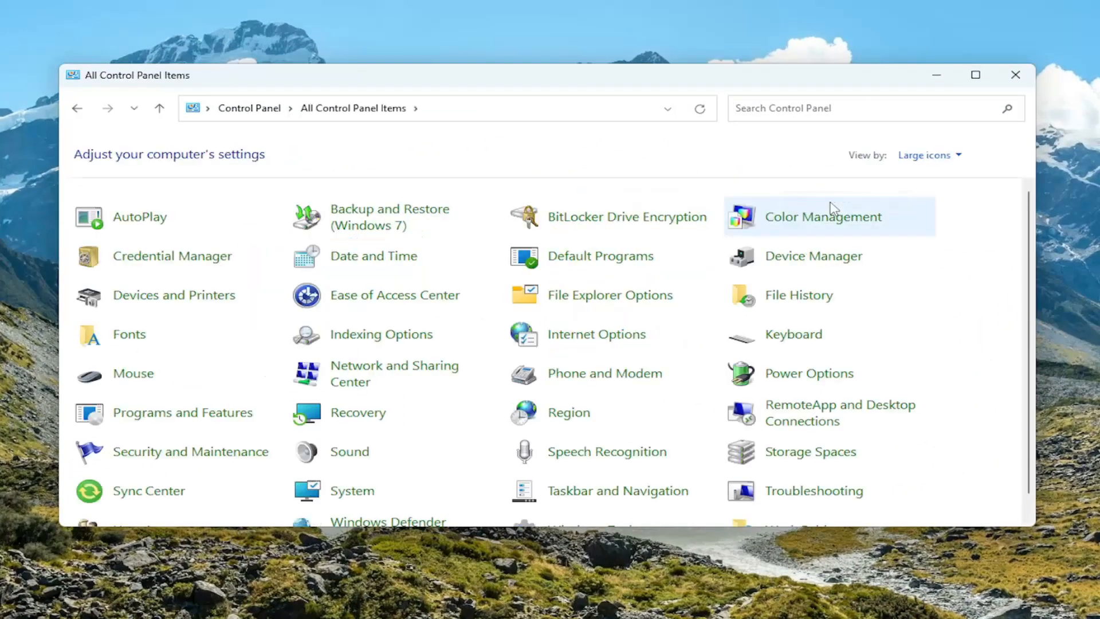
mouse_move(808, 373)
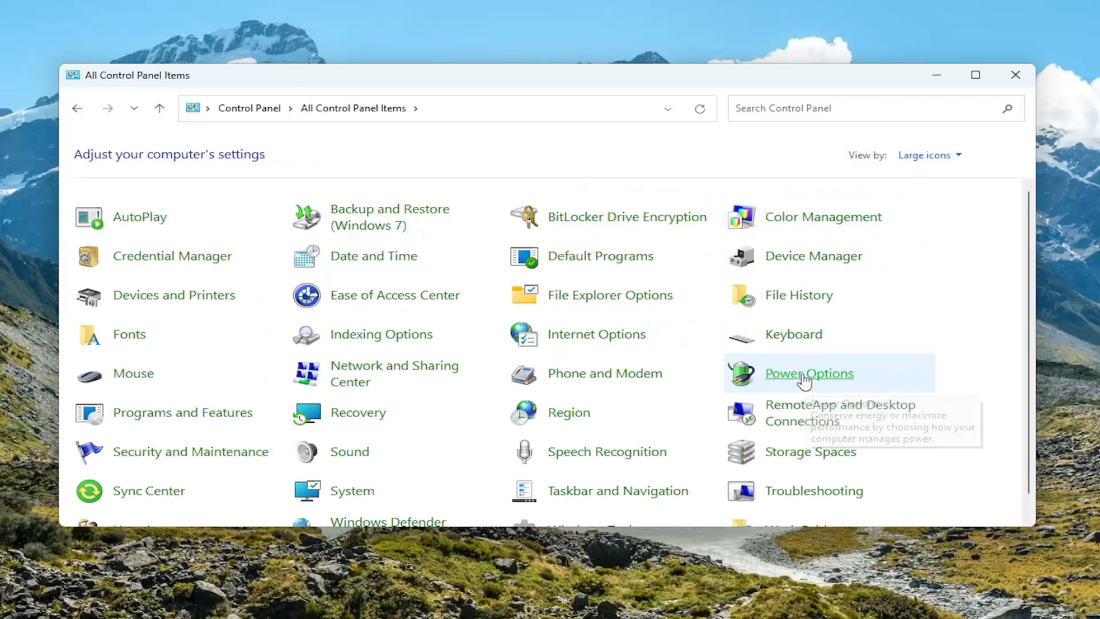
Open Power Options' power button settings and unlock the unavailable shutdown options
click(809, 372)
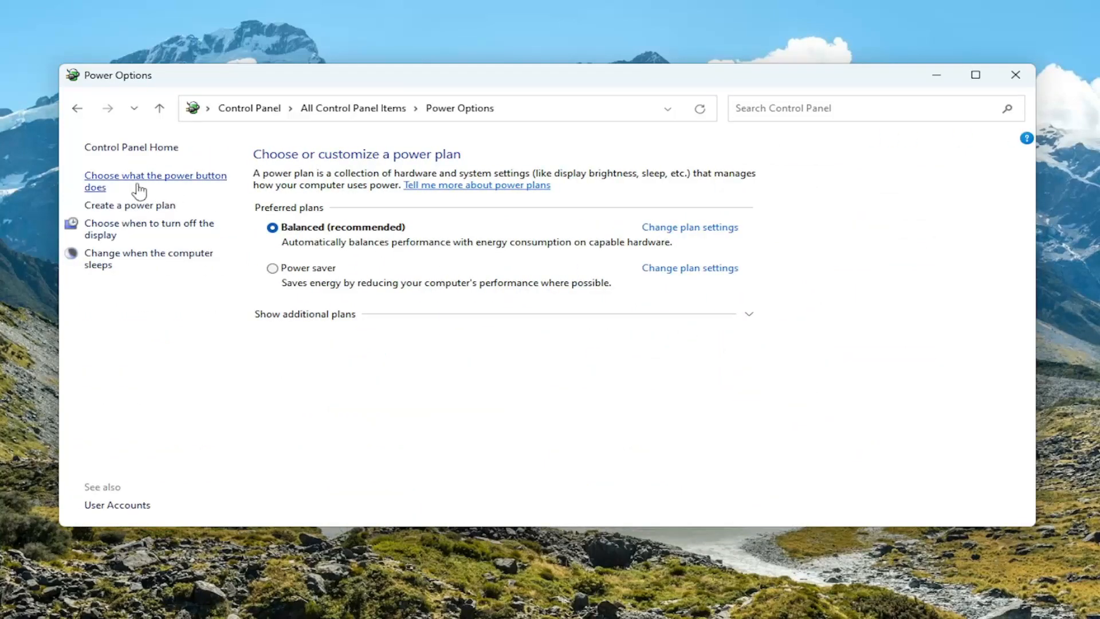
mouse_move(156, 181)
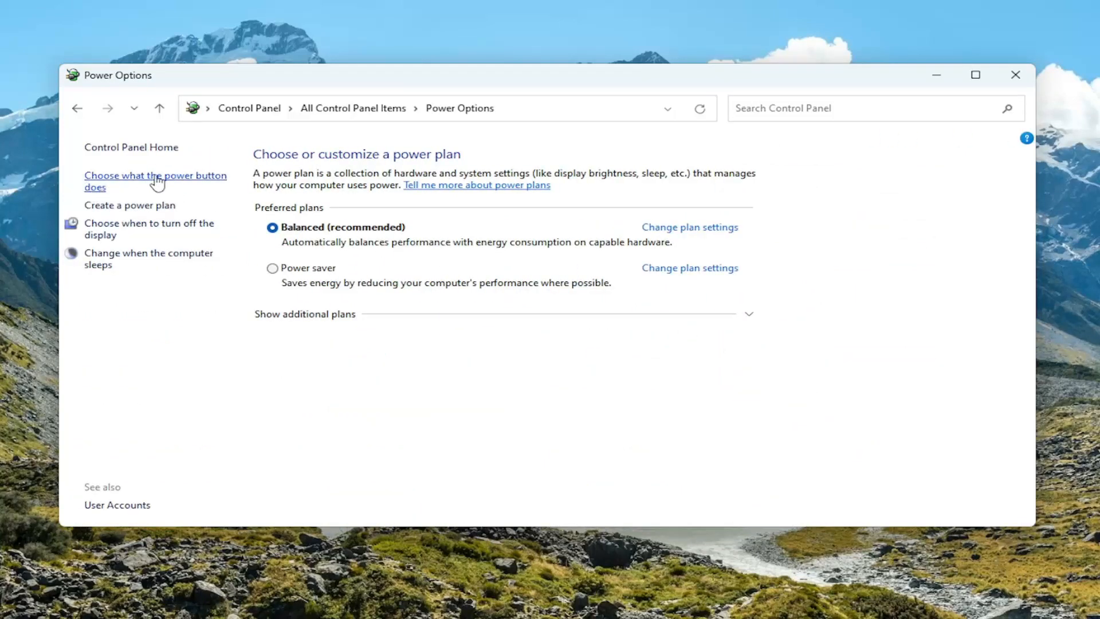
click(156, 182)
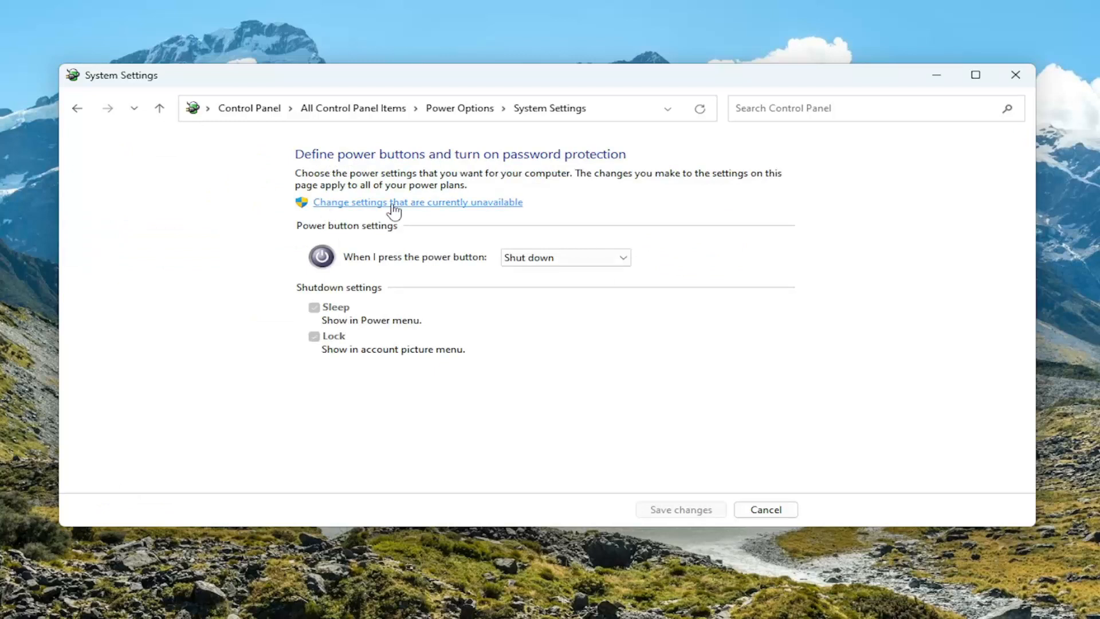
click(416, 203)
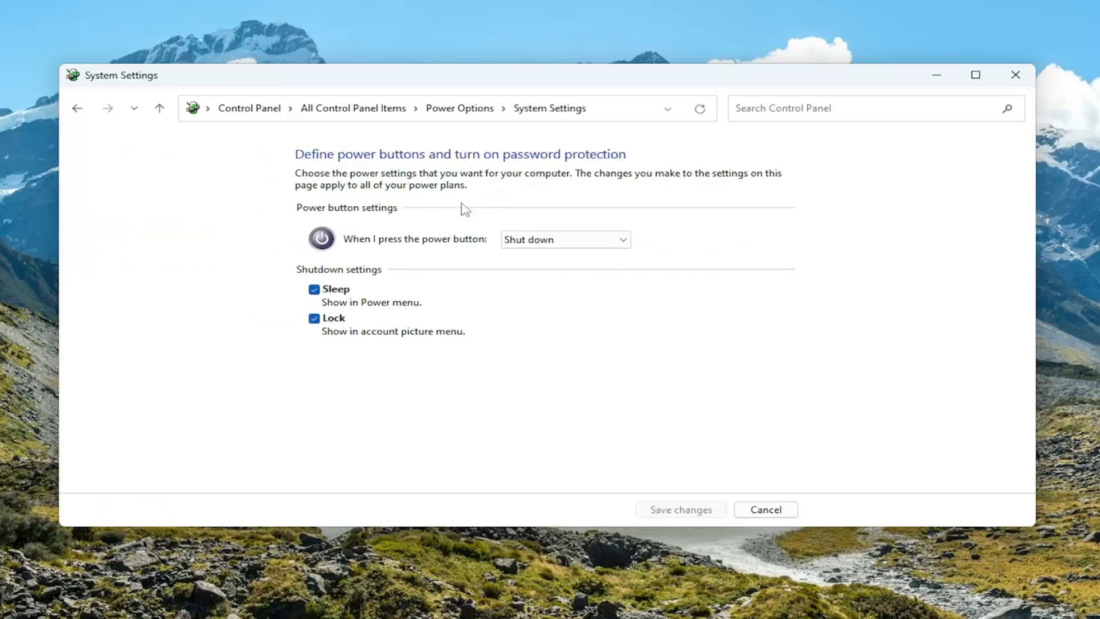
mouse_move(325, 275)
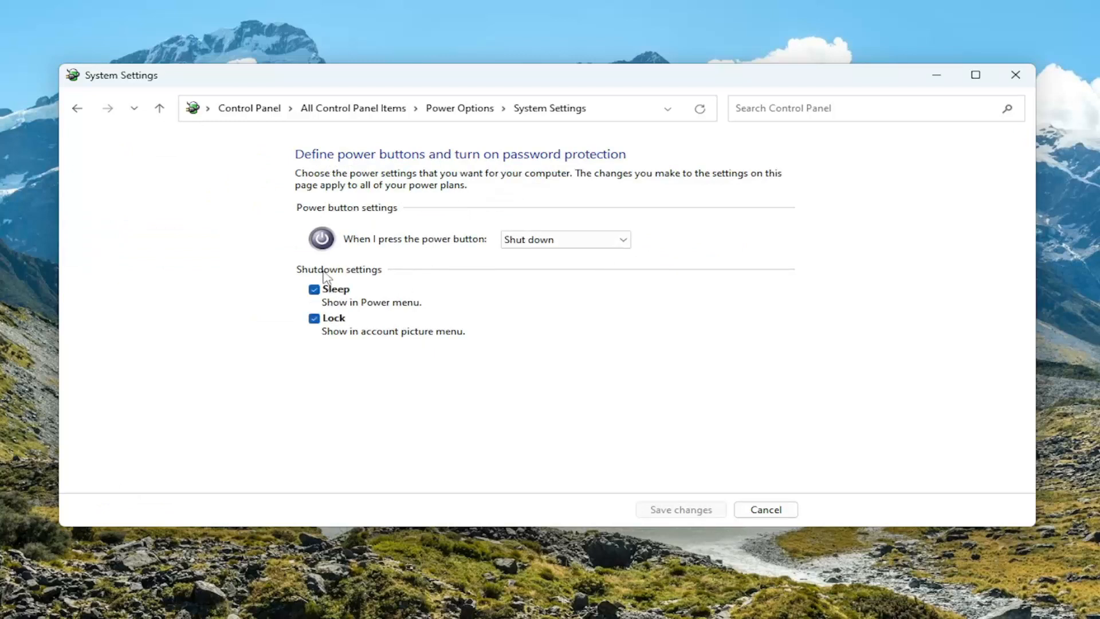
mouse_move(368, 301)
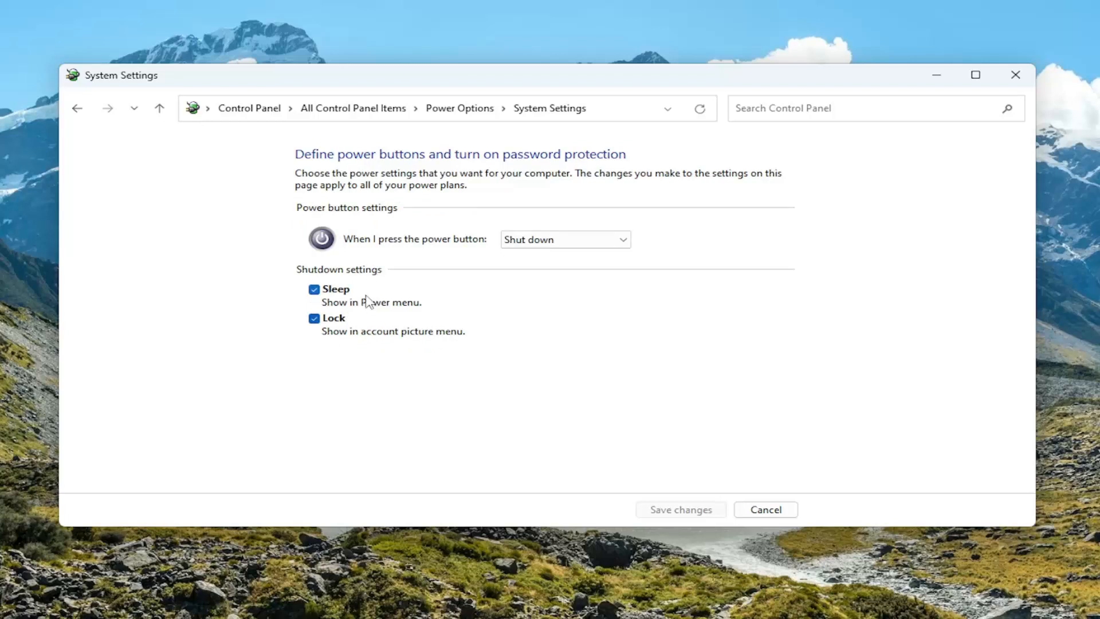
mouse_move(304, 348)
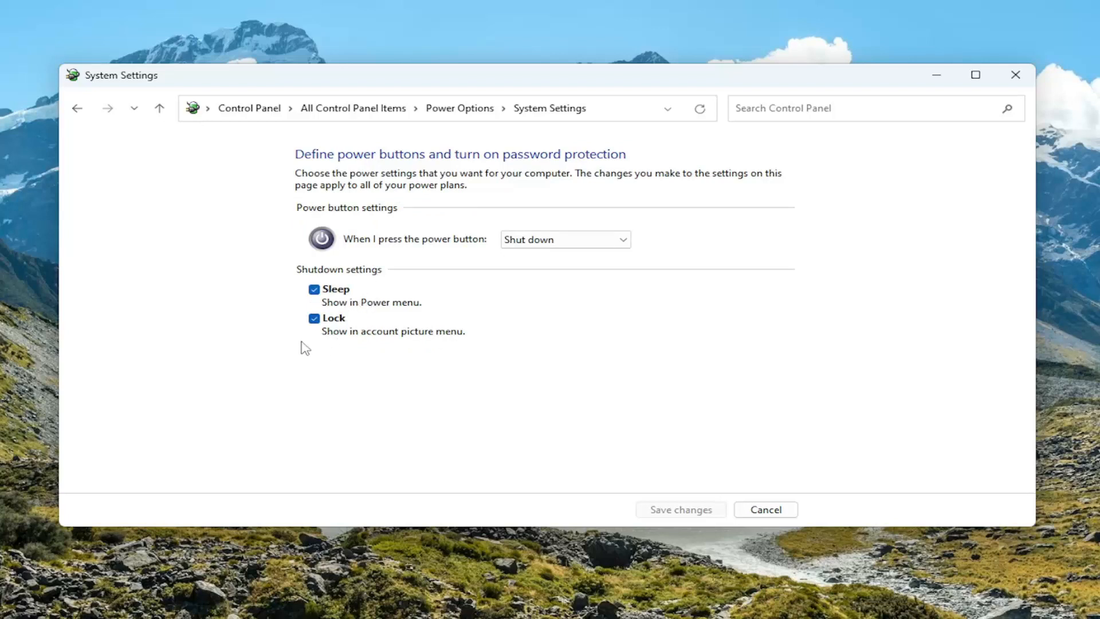
mouse_move(341, 354)
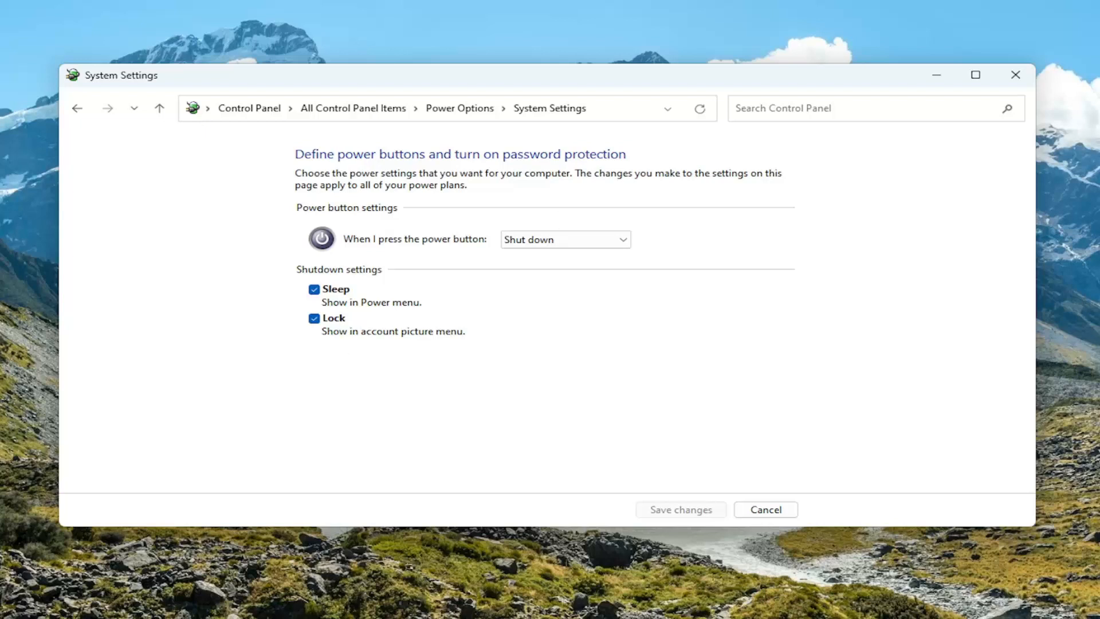
mouse_move(295, 371)
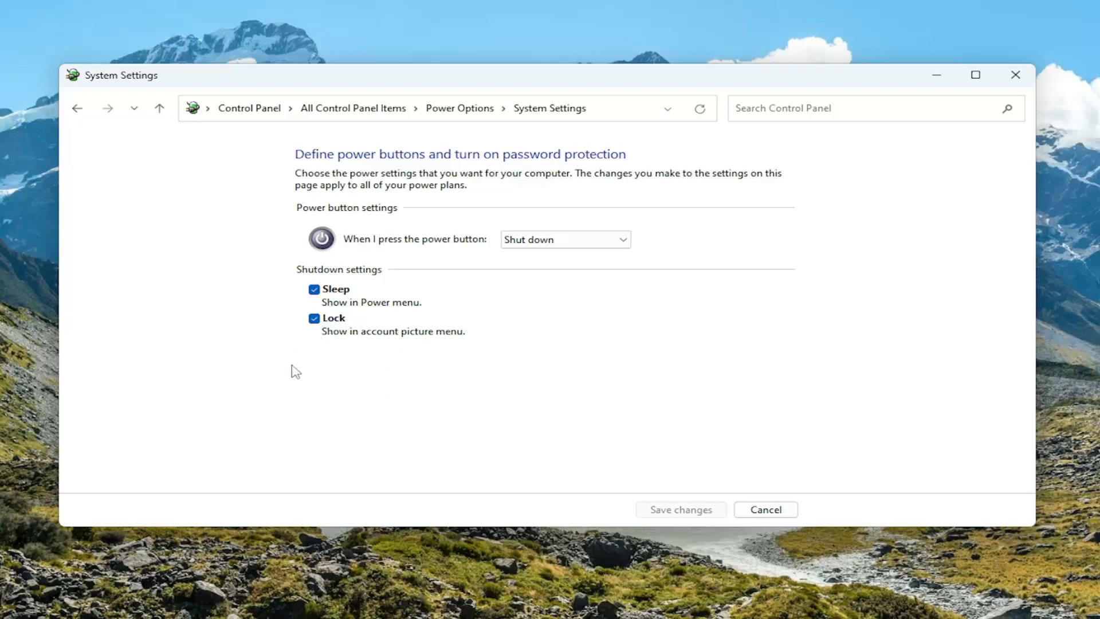
mouse_move(360, 383)
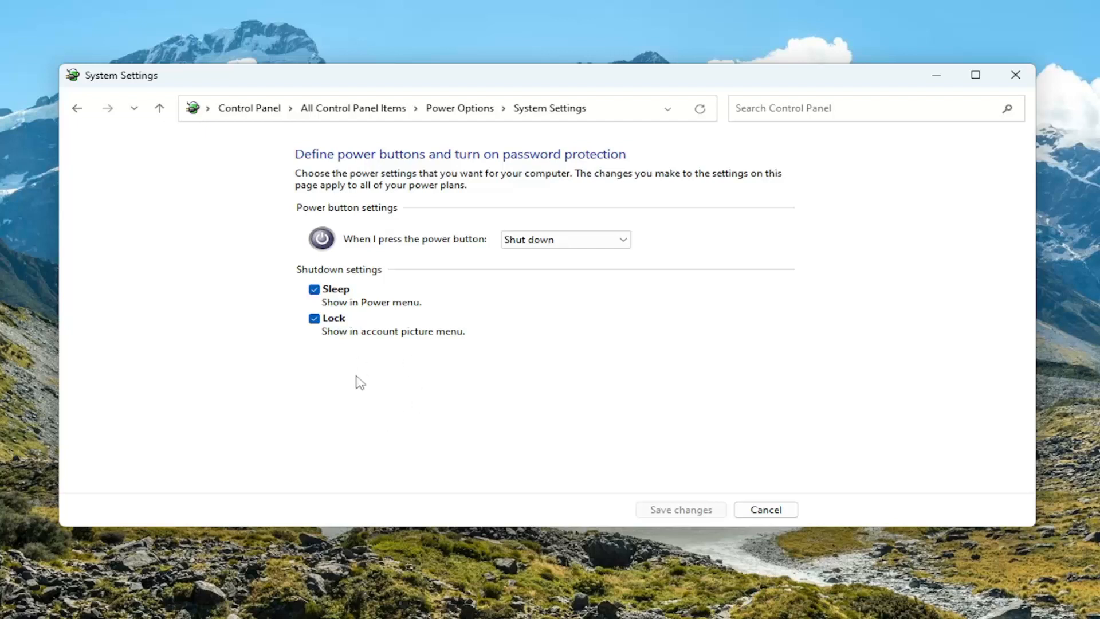
mouse_move(382, 398)
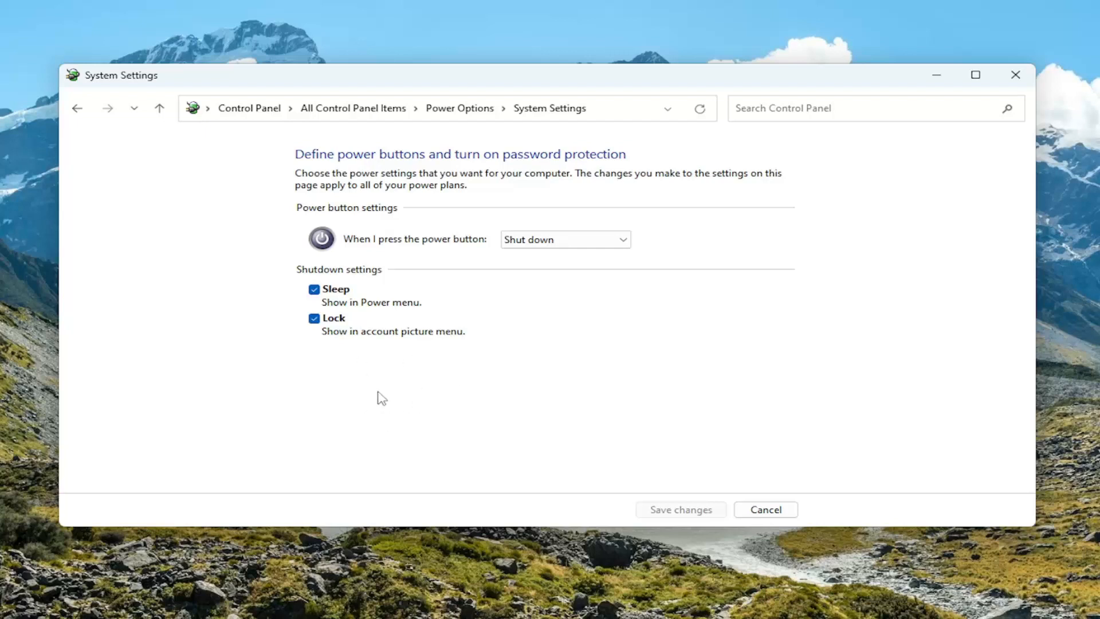
mouse_move(376, 394)
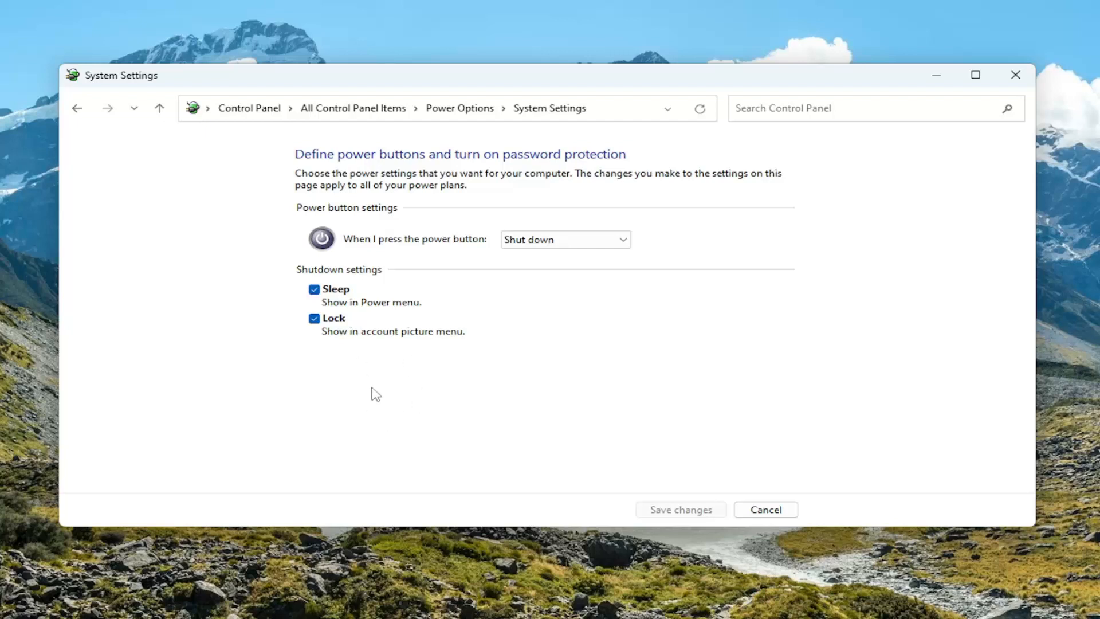
mouse_move(333, 366)
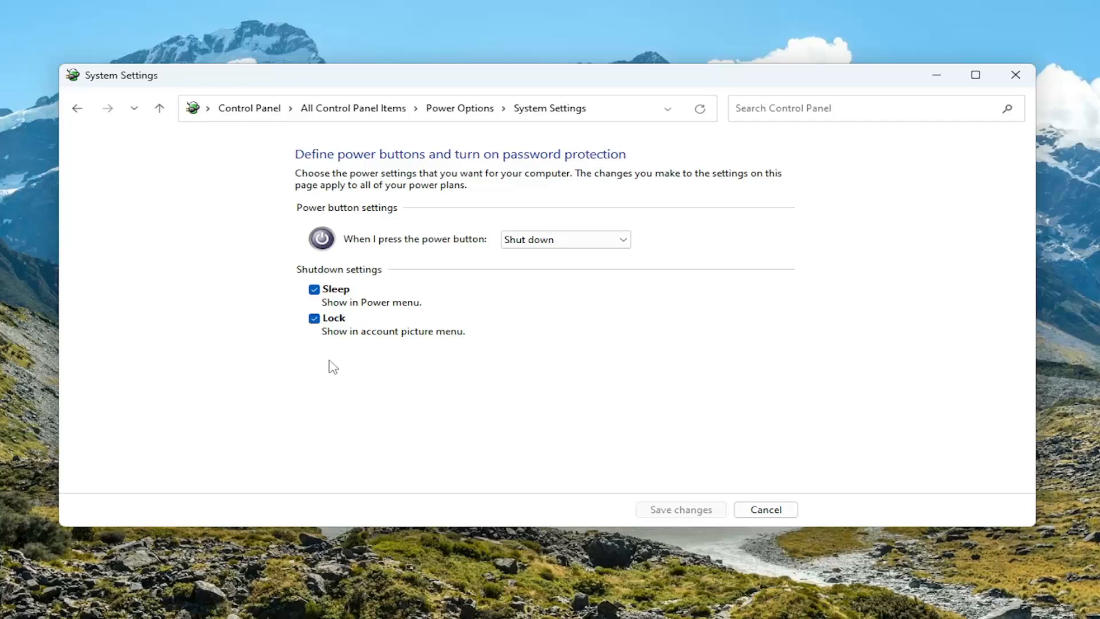
mouse_move(765, 509)
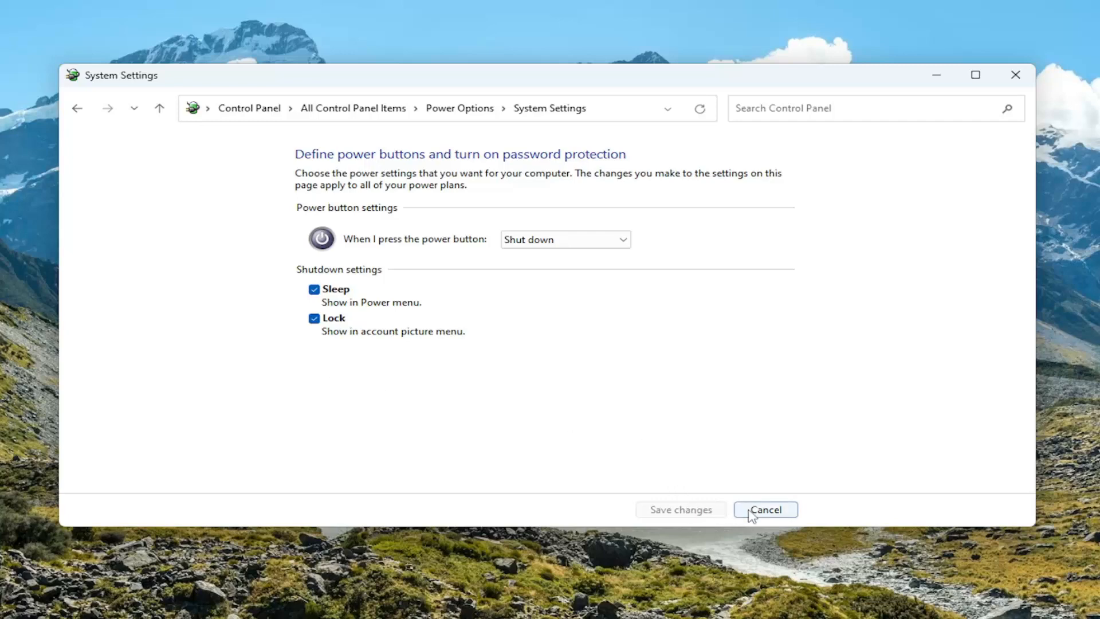
Cancel the power settings without saving and restart the computer
click(765, 510)
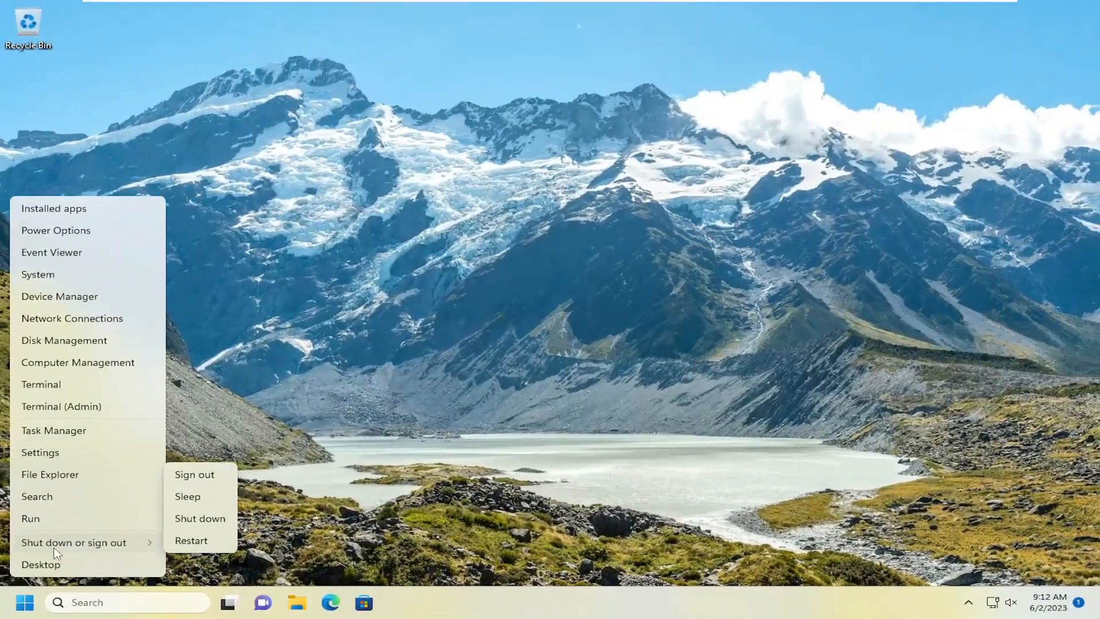
click(194, 475)
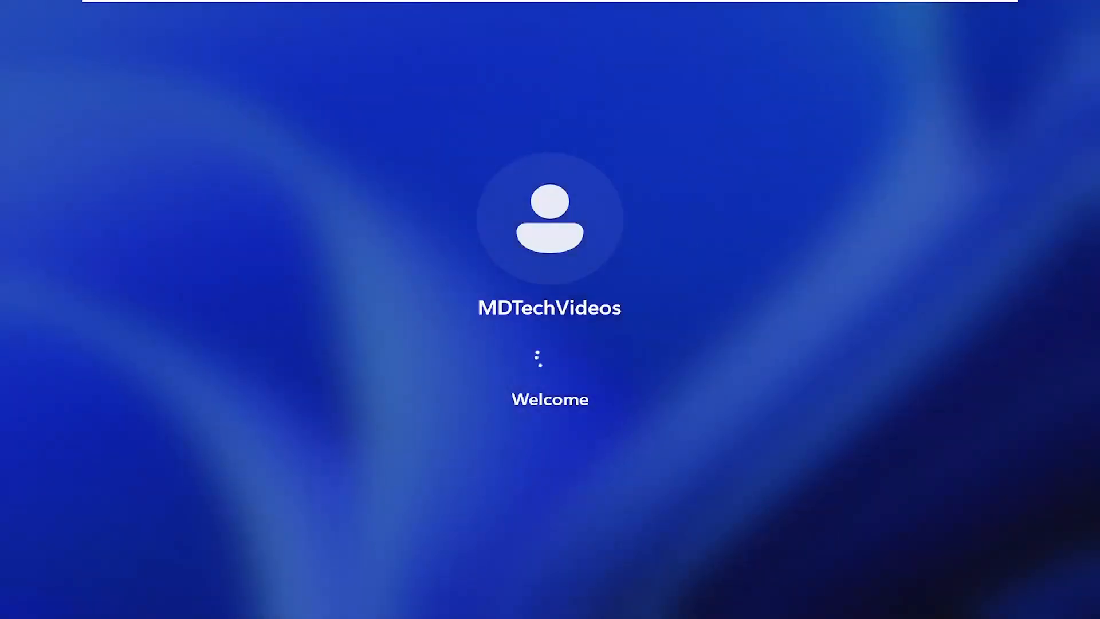